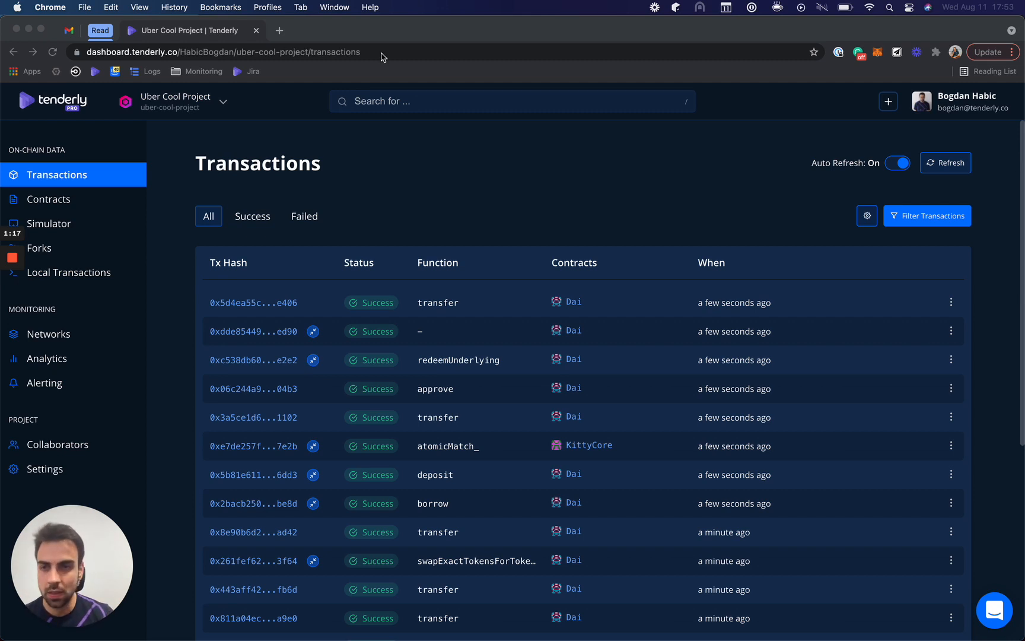
Step: Browse the contracts list, then toggle the transactions list between failed-only and all
left_click(50, 199)
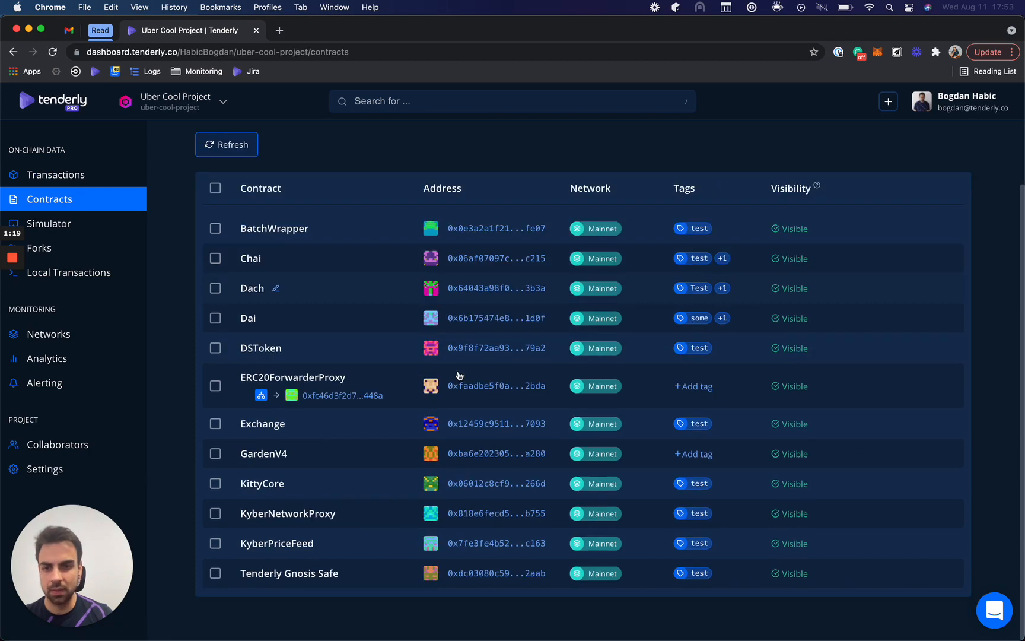
scroll("up", 3)
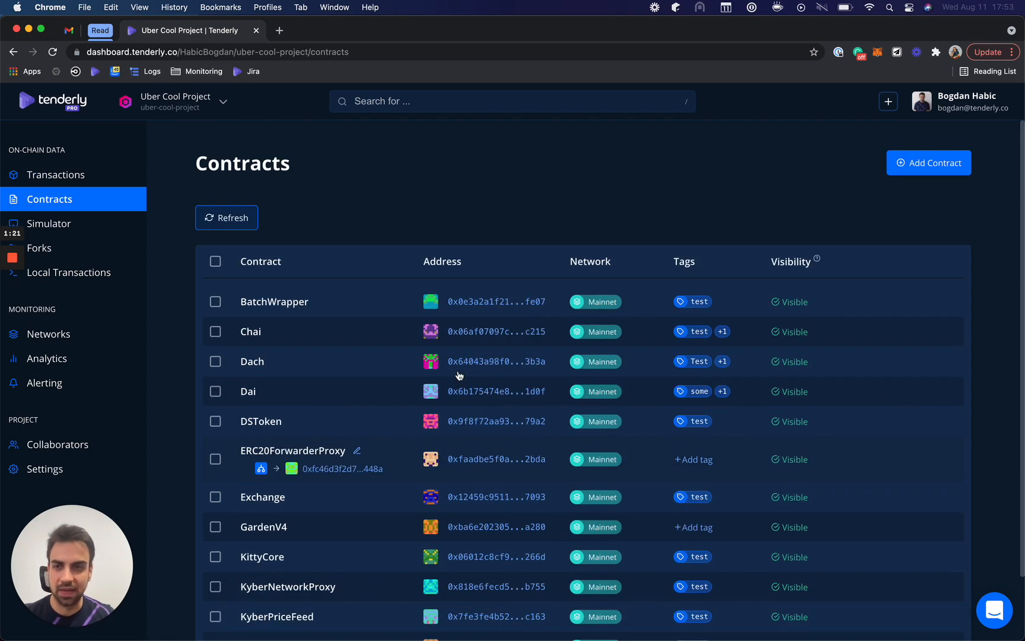
left_click(57, 174)
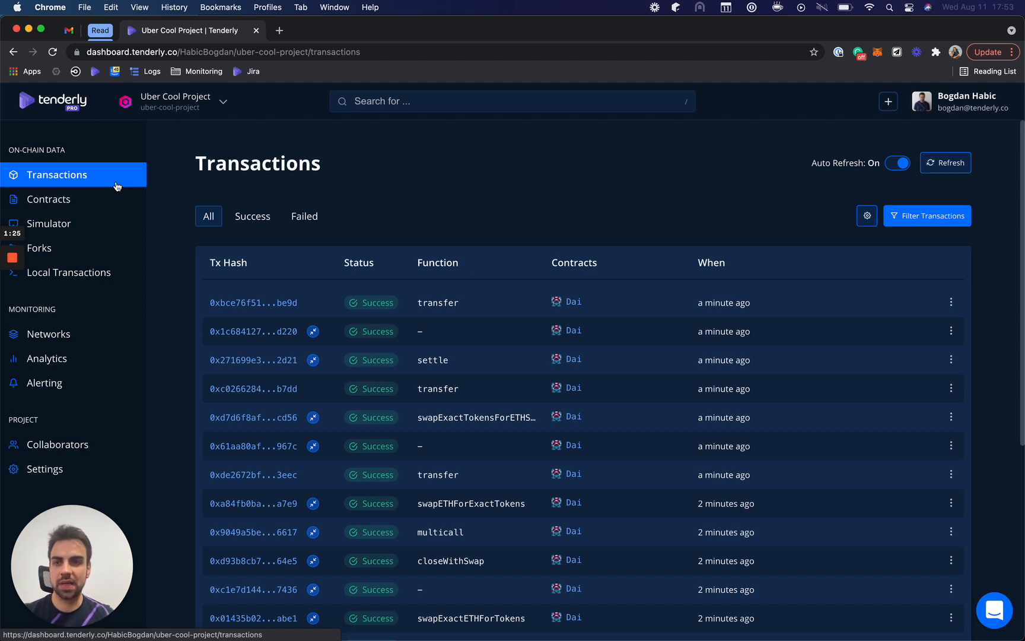
mouse_move(563, 202)
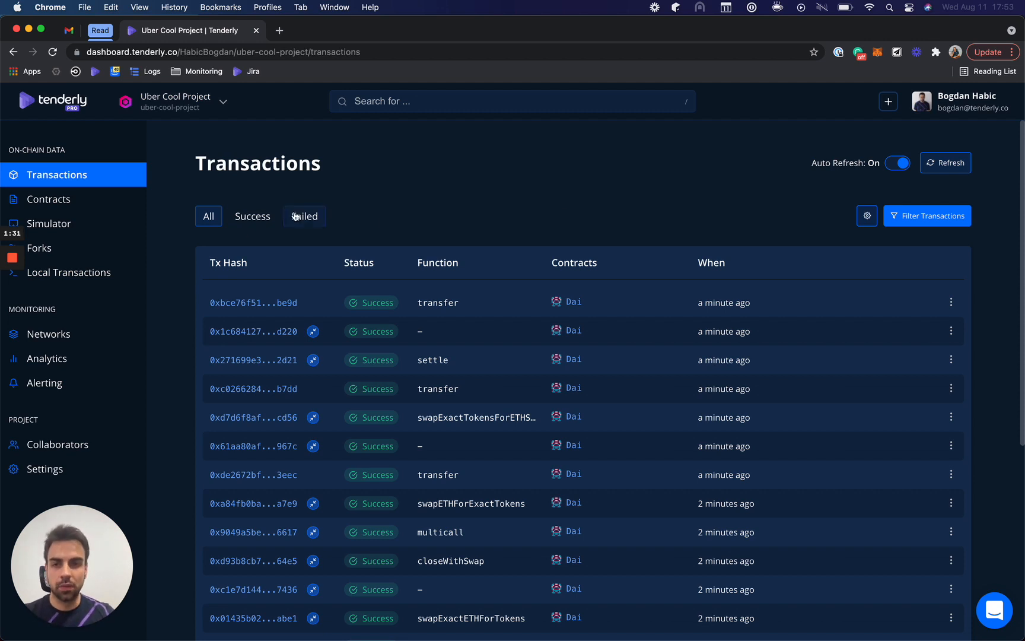
left_click(305, 216)
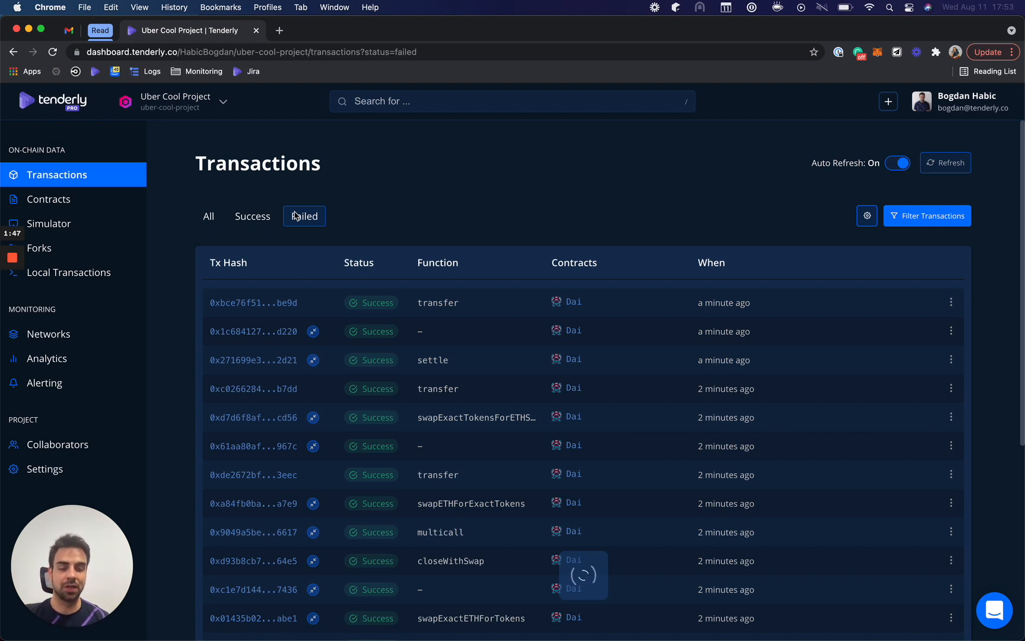
mouse_move(309, 201)
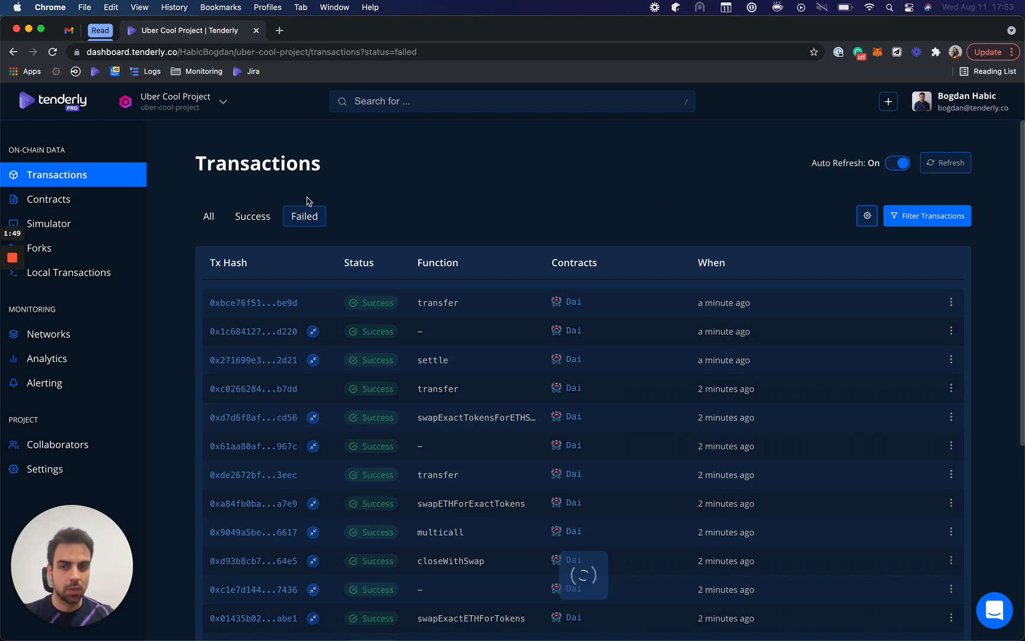
left_click(209, 216)
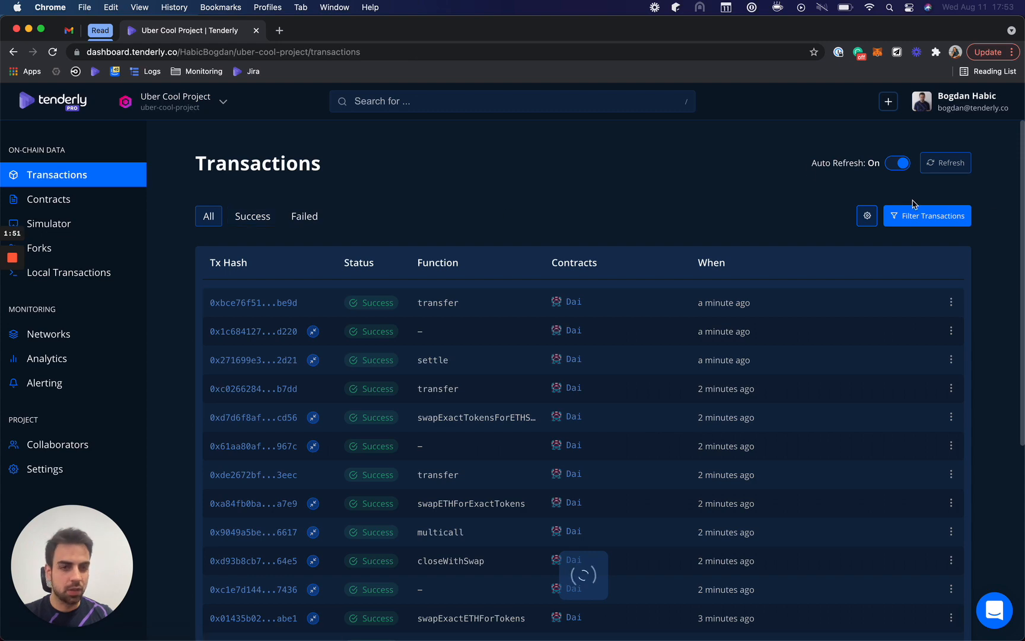
Step: Filter to failed KyberNetworkProxy transactions and open the repayDebt transaction
left_click(927, 216)
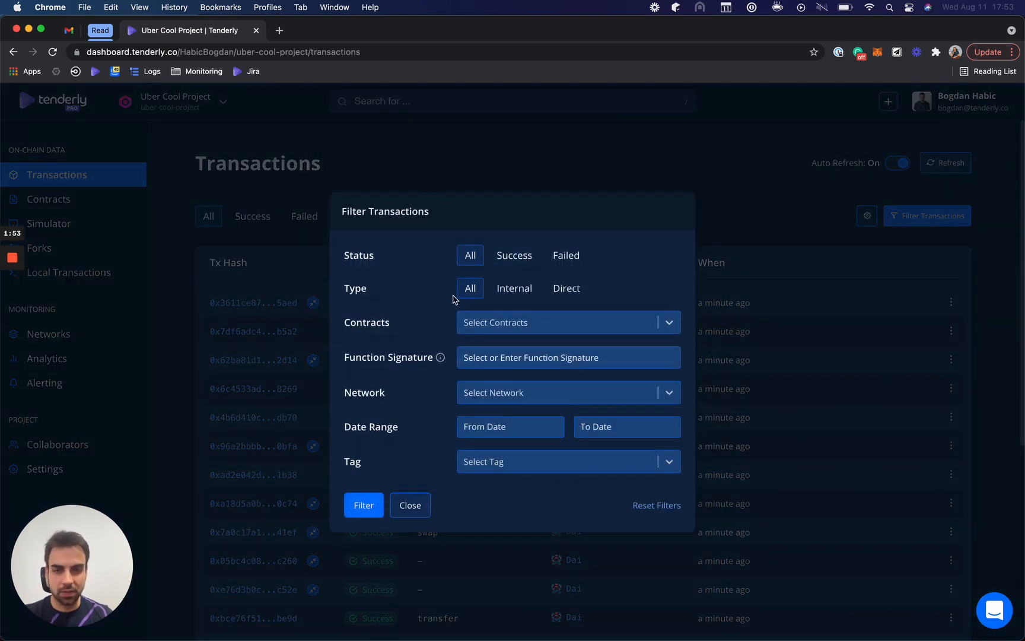
type("kybe")
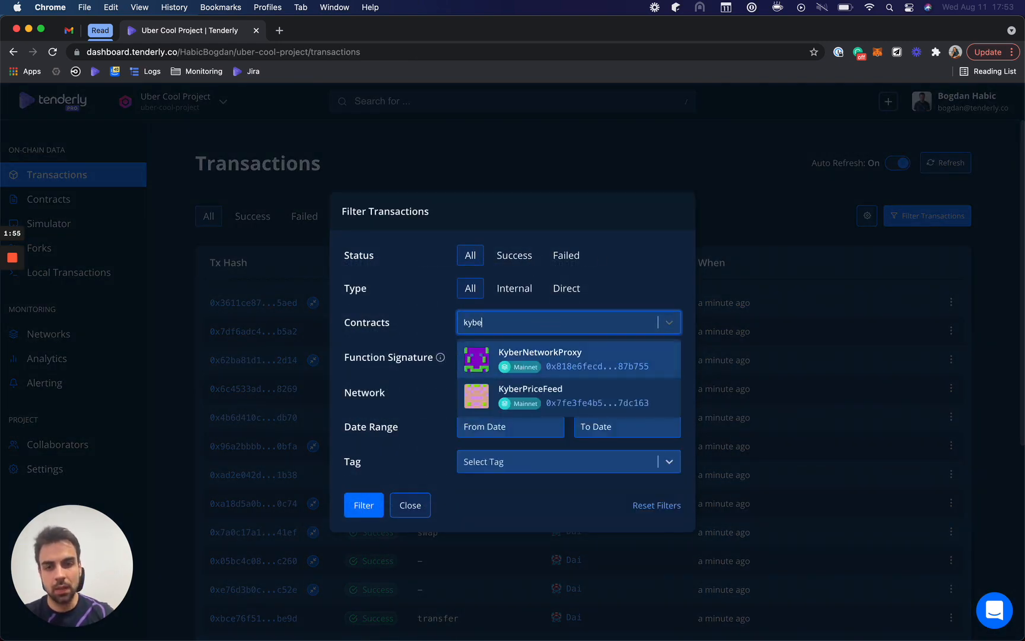
left_click(538, 358)
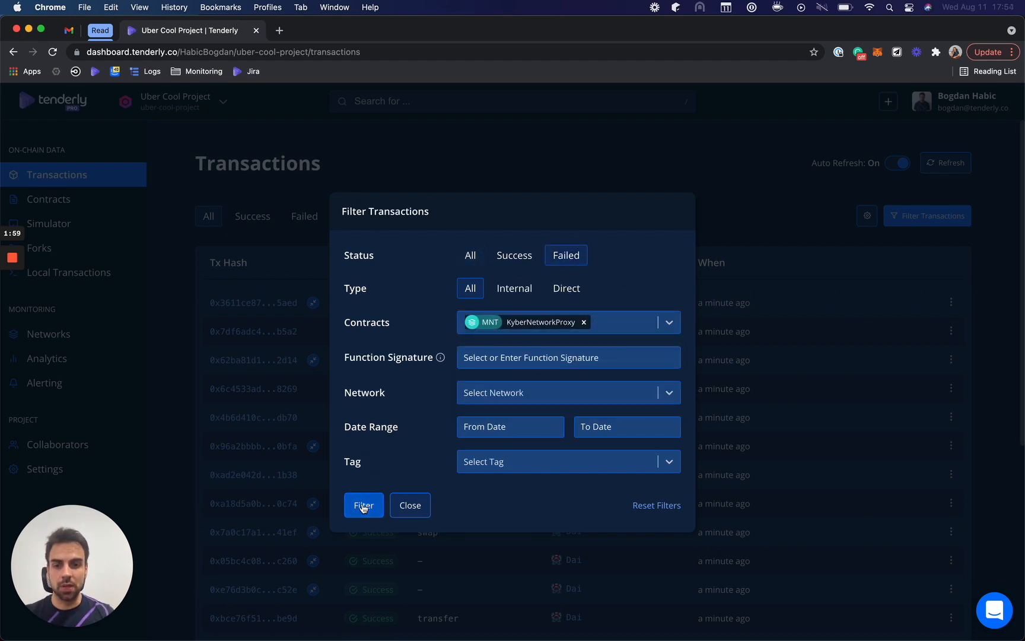
left_click(363, 504)
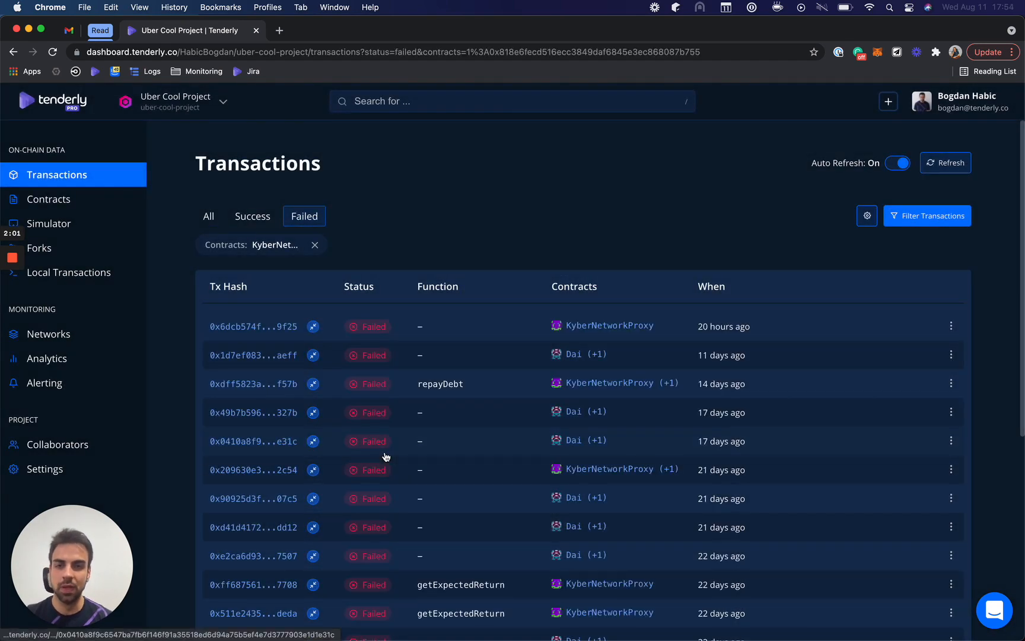
scroll("down", 3)
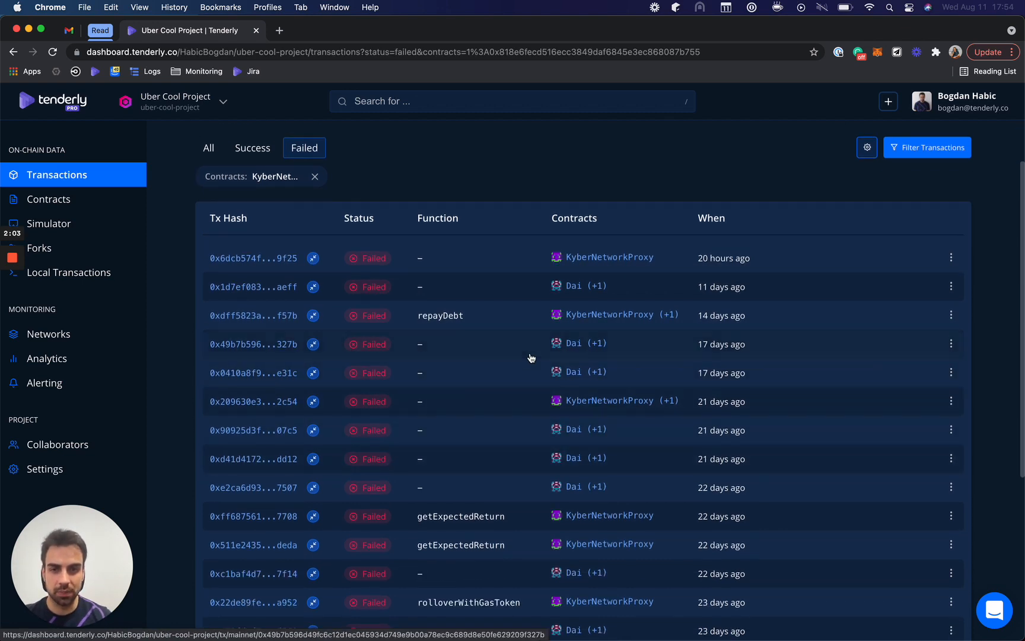
left_click(253, 315)
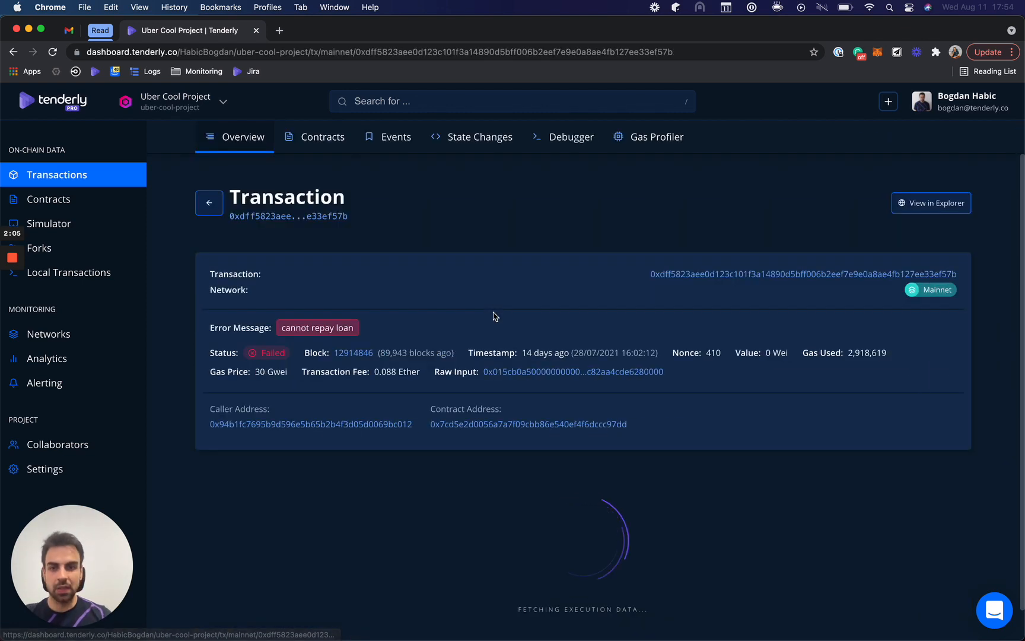
mouse_move(367, 273)
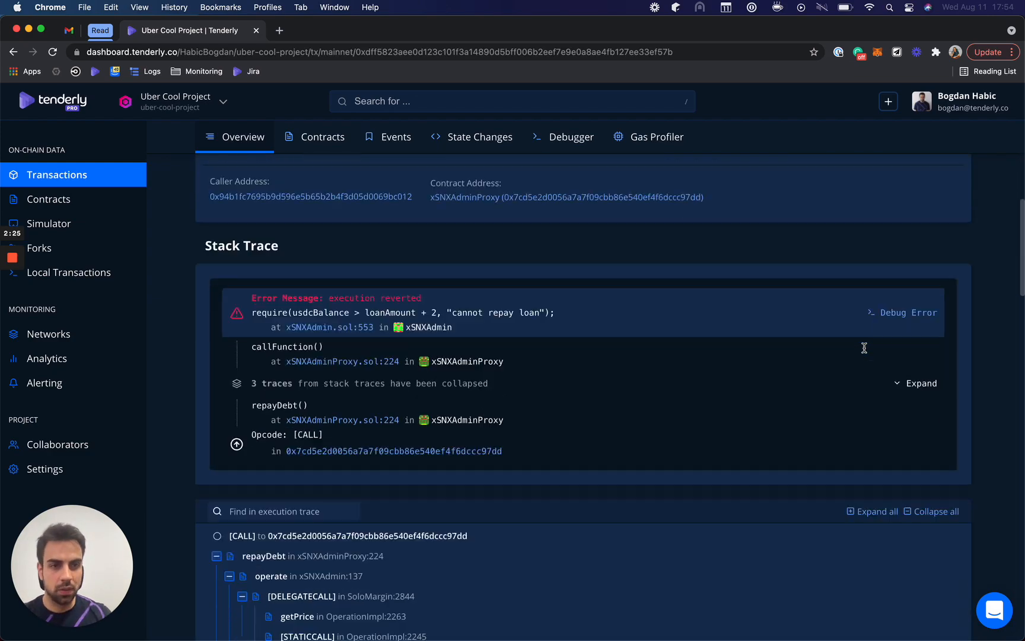
Step: Scroll down to the stack trace and expand its three collapsed entries
scroll("down", 3)
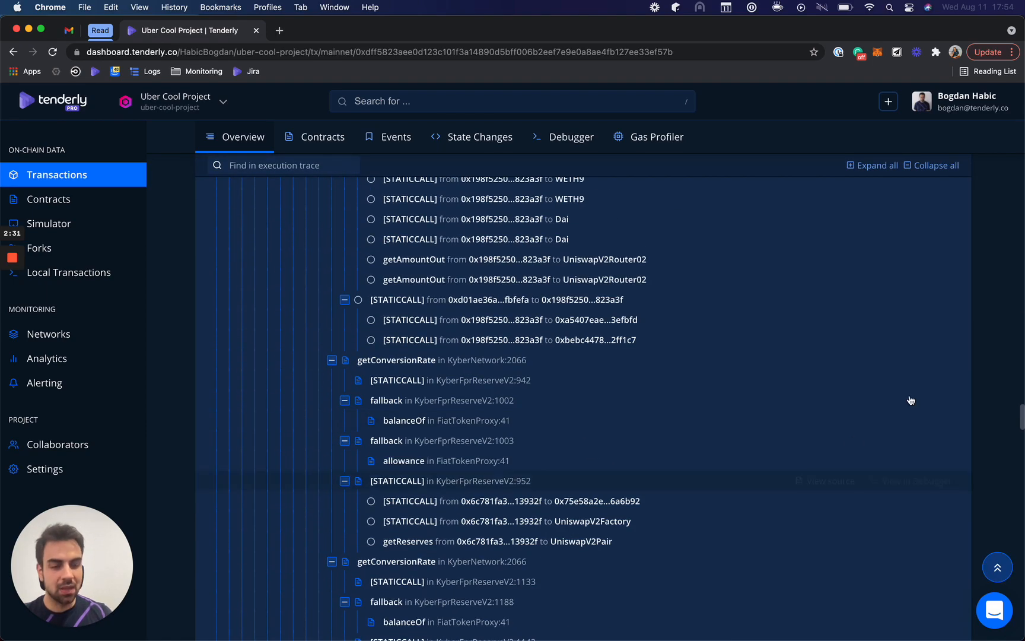
mouse_move(918, 399)
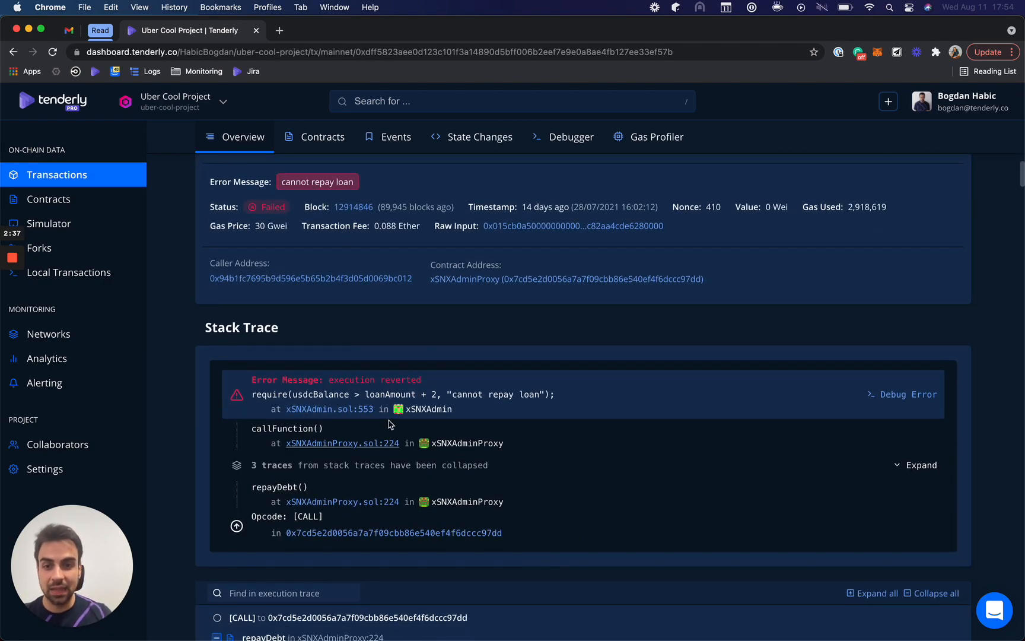
left_click(921, 465)
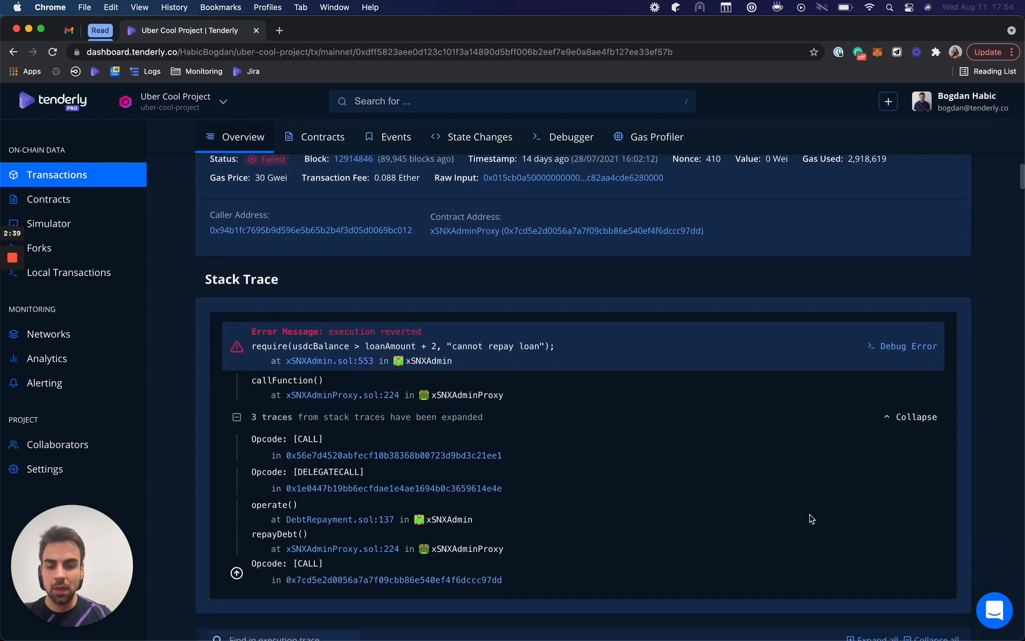
Step: Debug the revert at the require line with side panels collapsed, then return to transactions
left_click(908, 346)
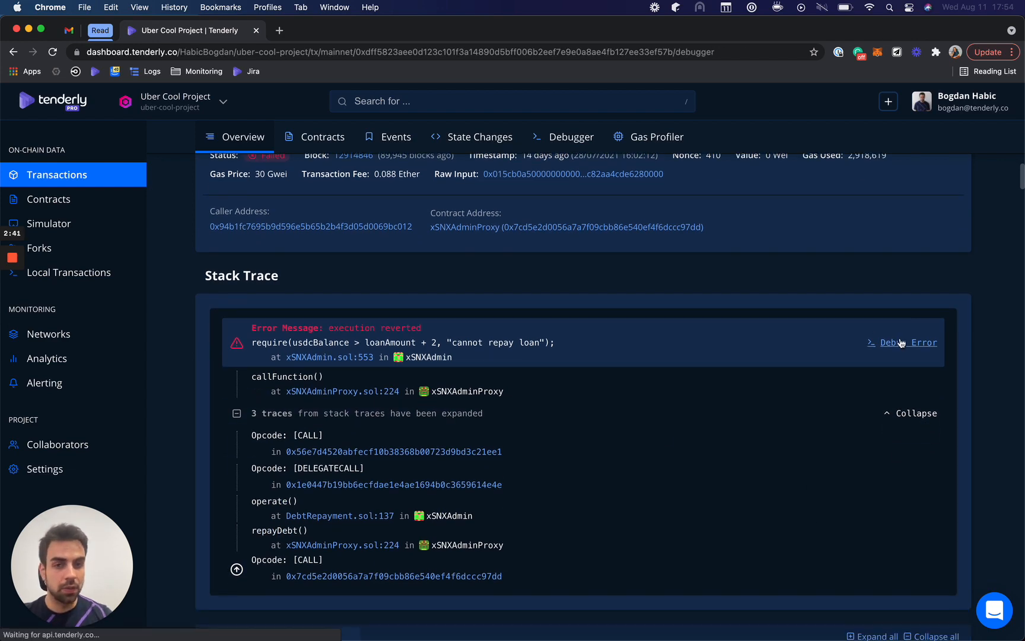
left_click(905, 341)
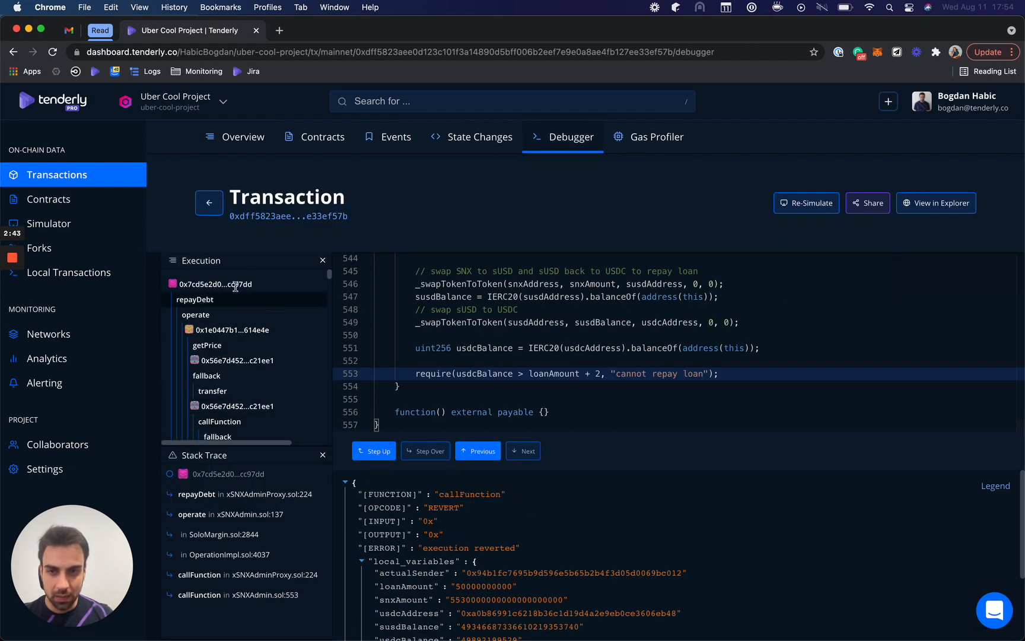
left_click(321, 260)
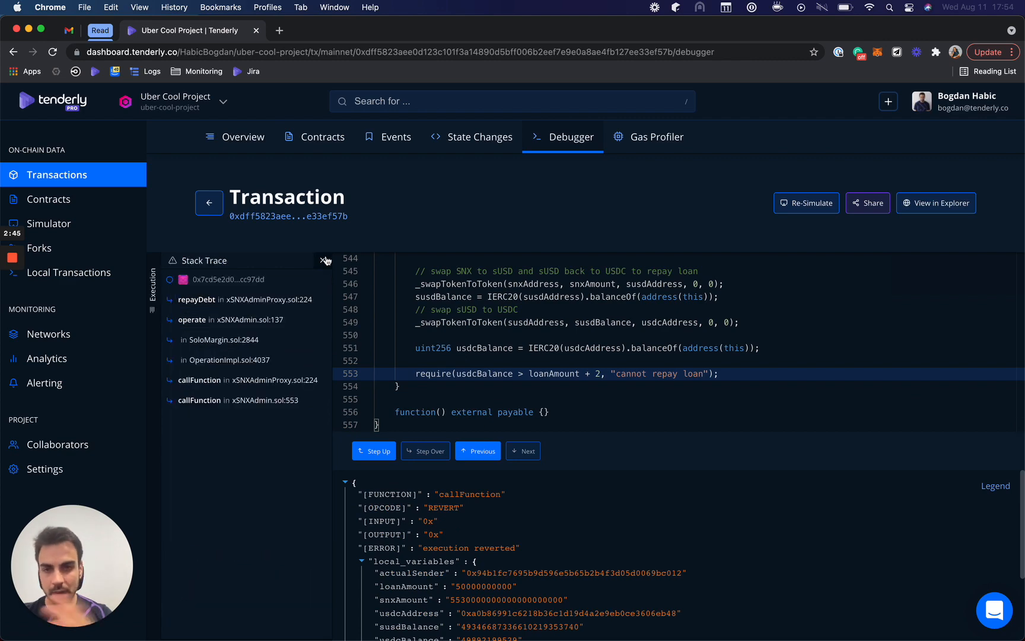
left_click(325, 261)
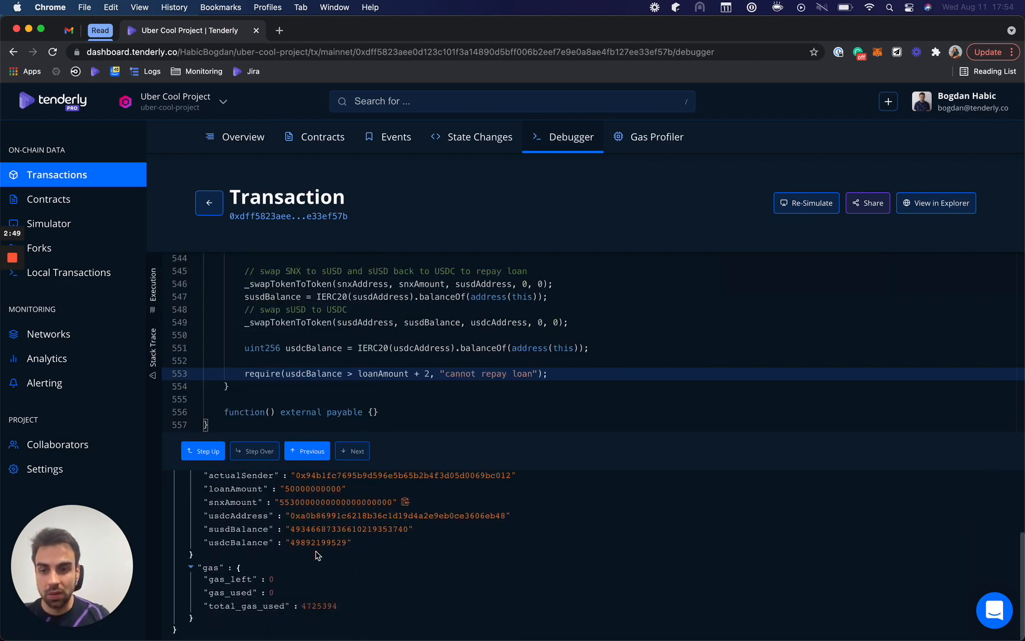
left_click(307, 450)
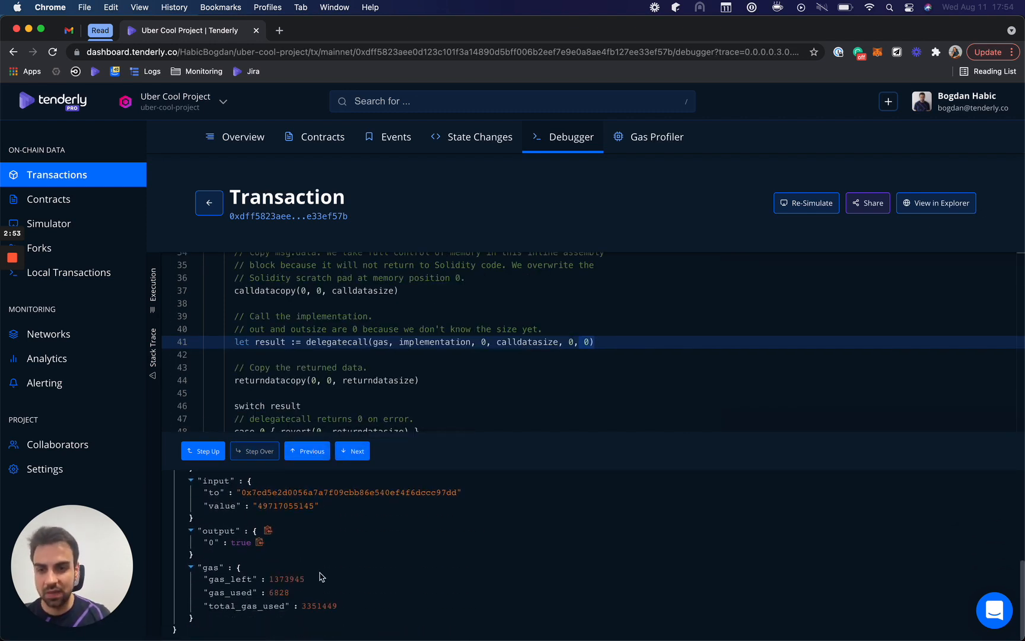
left_click(306, 450)
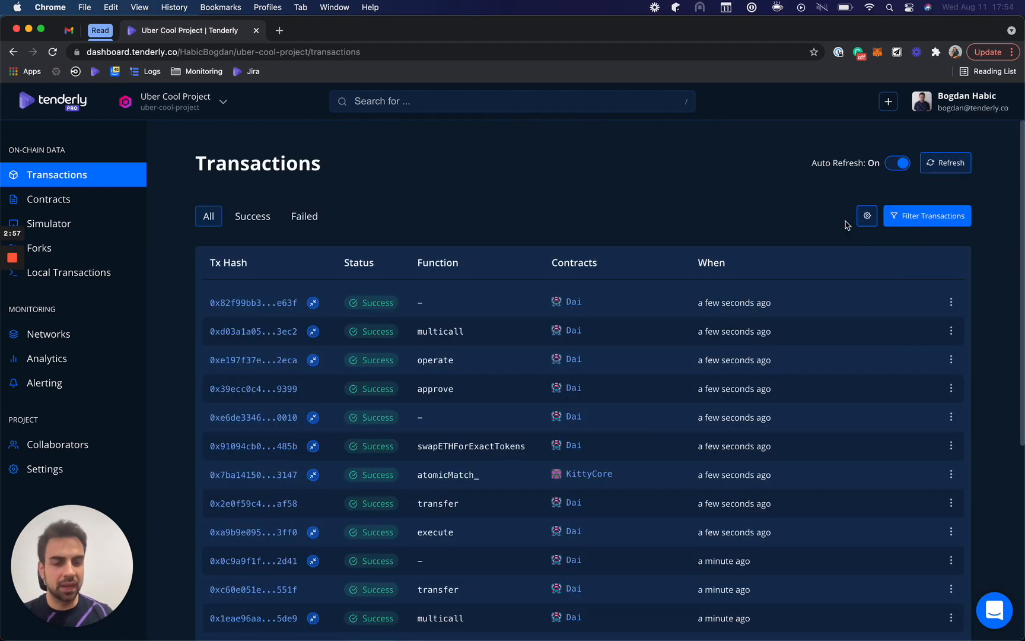
Step: Try a contract search in the filter, then open a successful xSNXAdminProxy transaction
type("k")
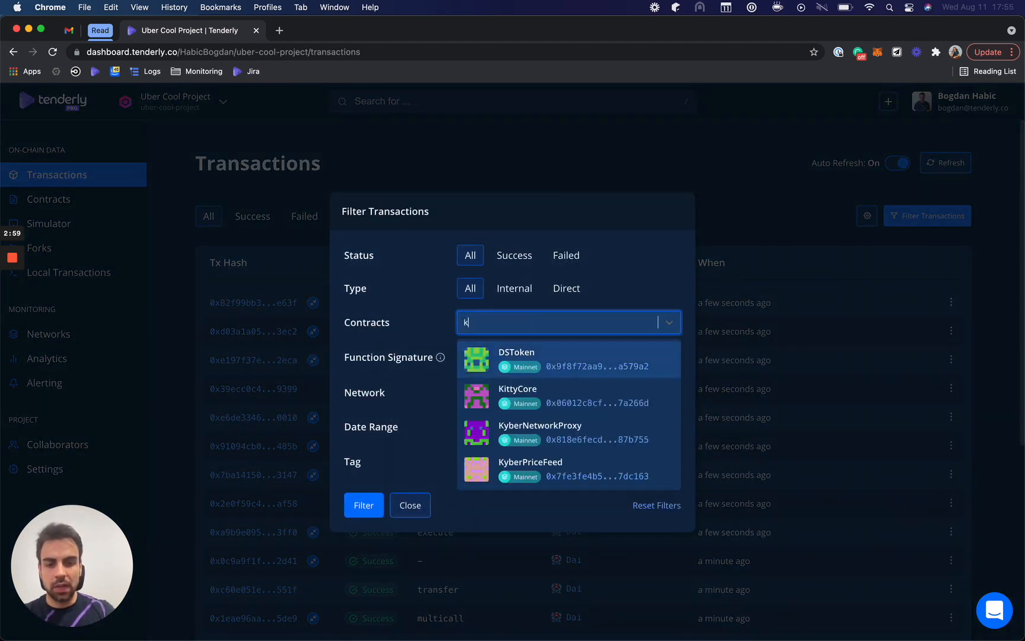
type("yh")
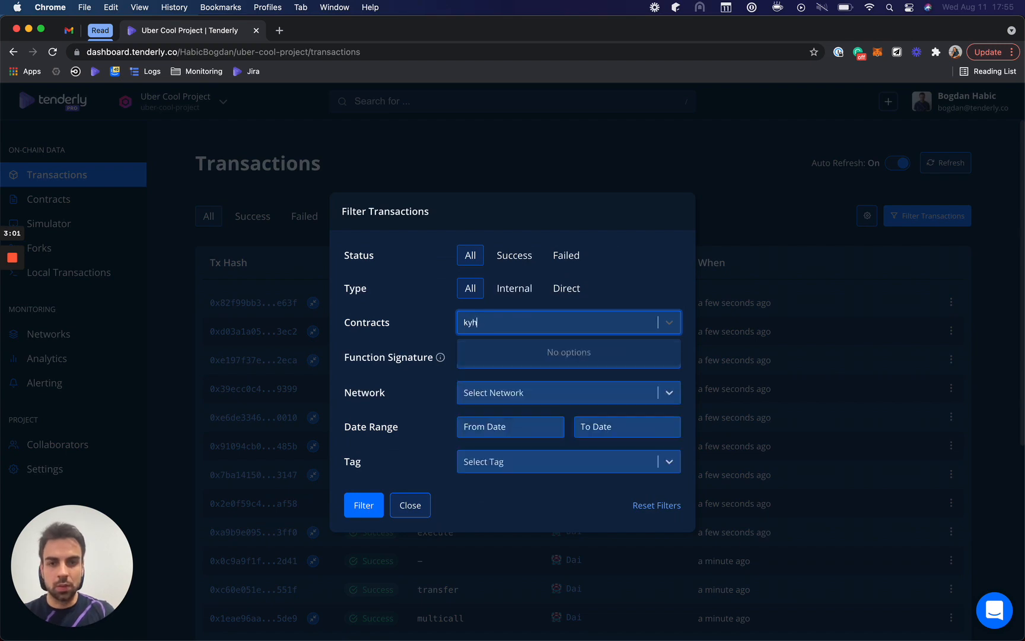
left_click(569, 352)
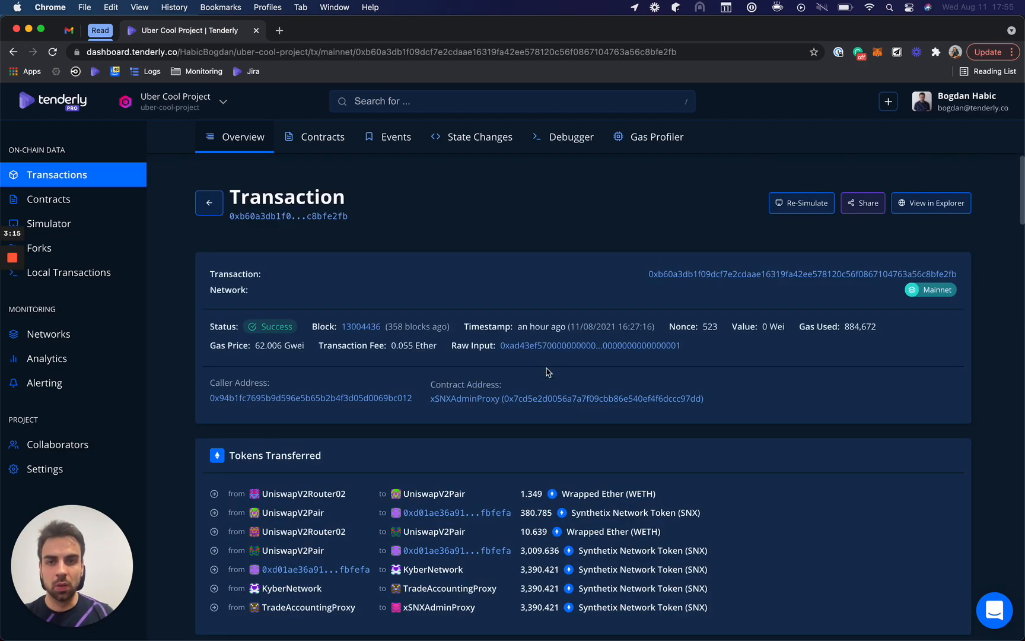
Step: Open the xSNXAdminProxy transaction in the debugger and advance three execution steps
left_click(571, 137)
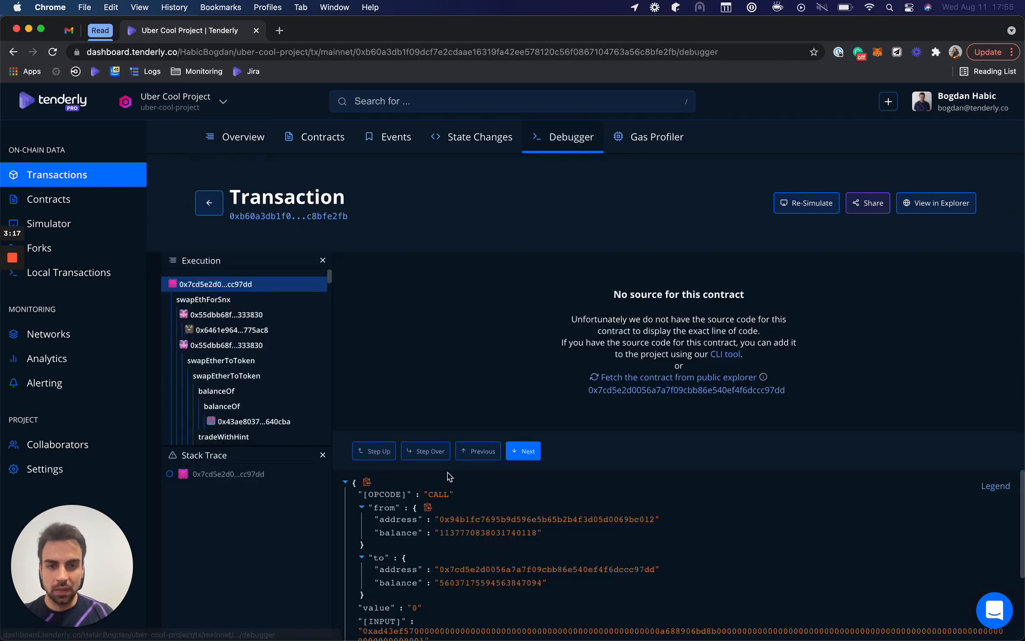
left_click(523, 450)
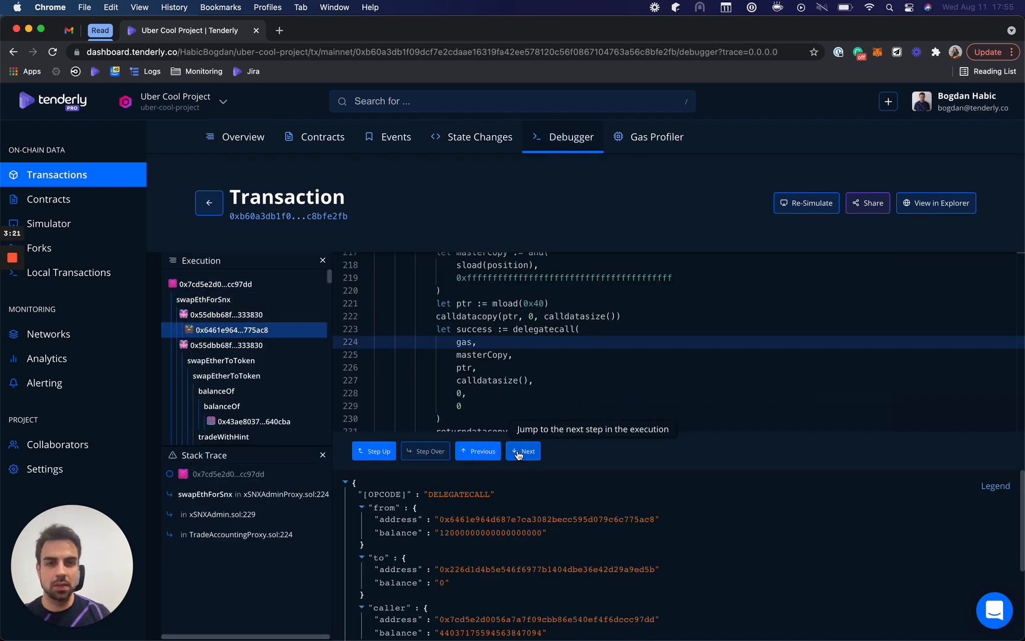
left_click(528, 450)
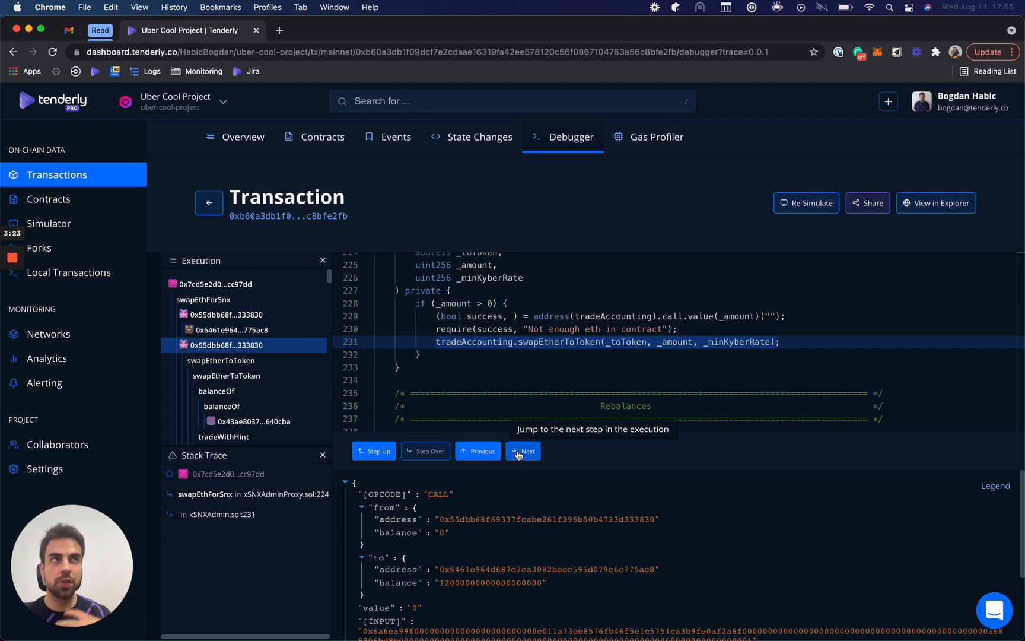
left_click(523, 450)
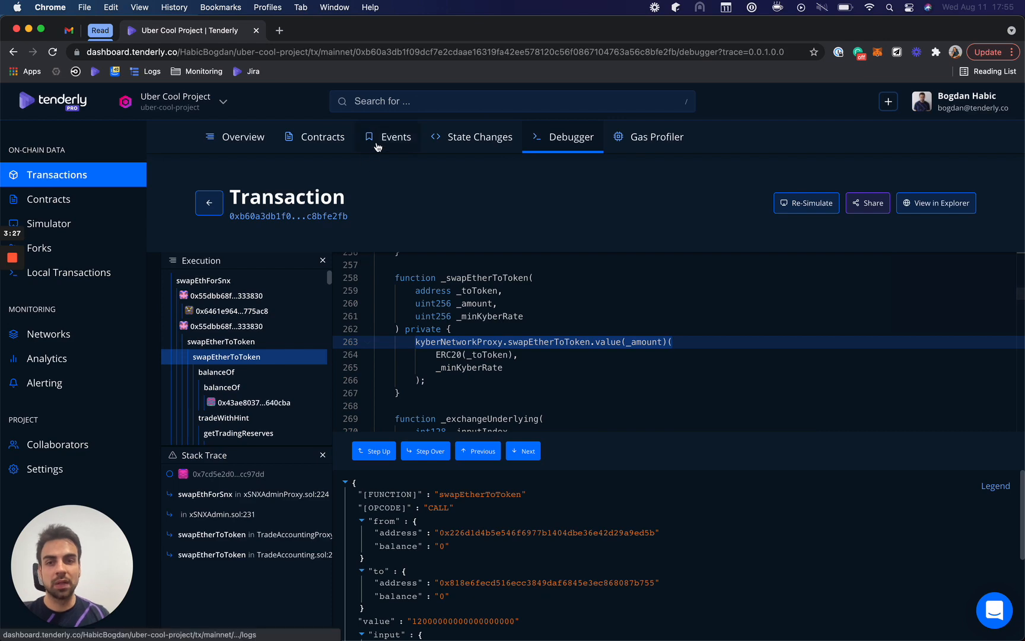
Step: Review the transaction's emitted events, then show its state changes
left_click(395, 137)
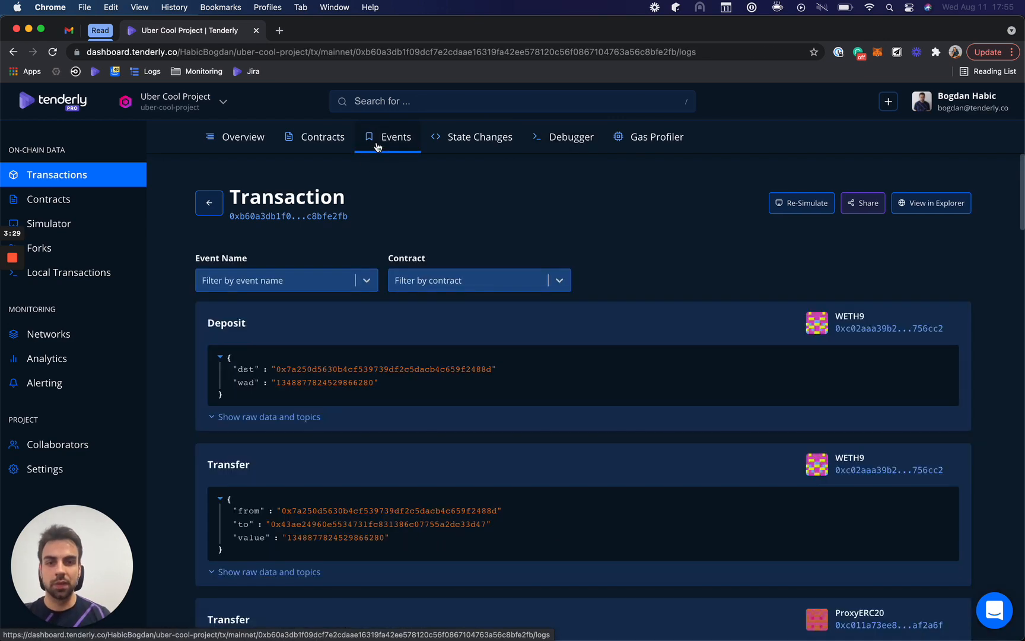
scroll("down", 3)
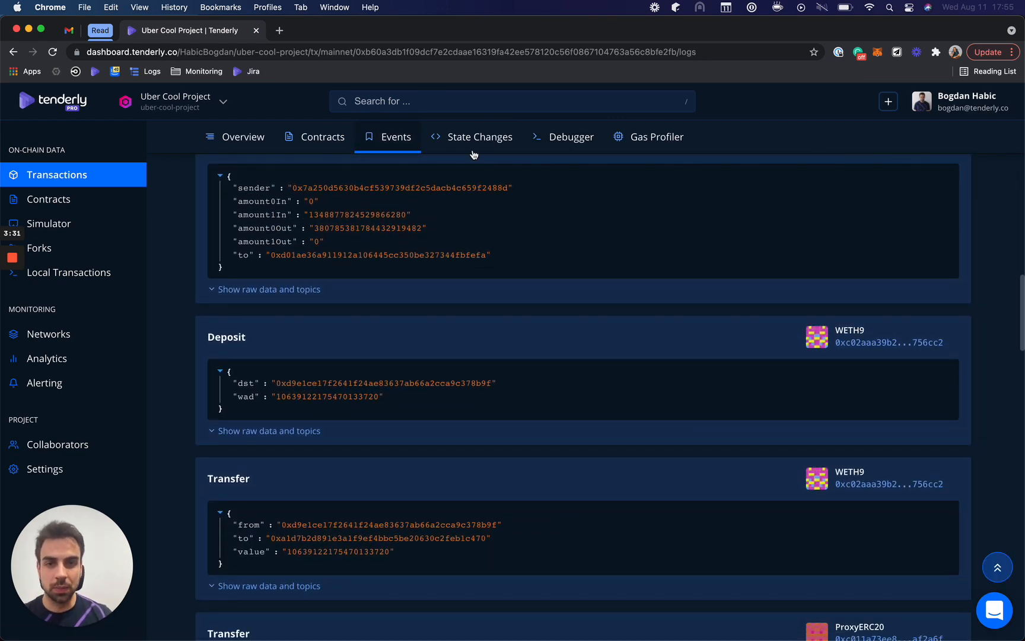
left_click(479, 137)
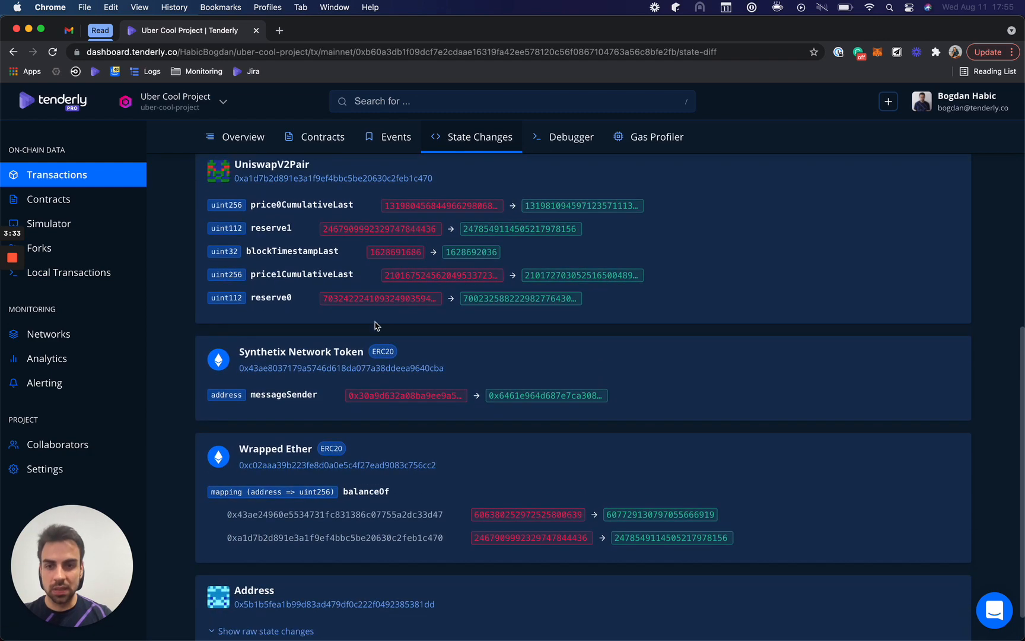
Step: Open the Gas Profiler and zoom the flame graph onto getConversionRate
left_click(648, 136)
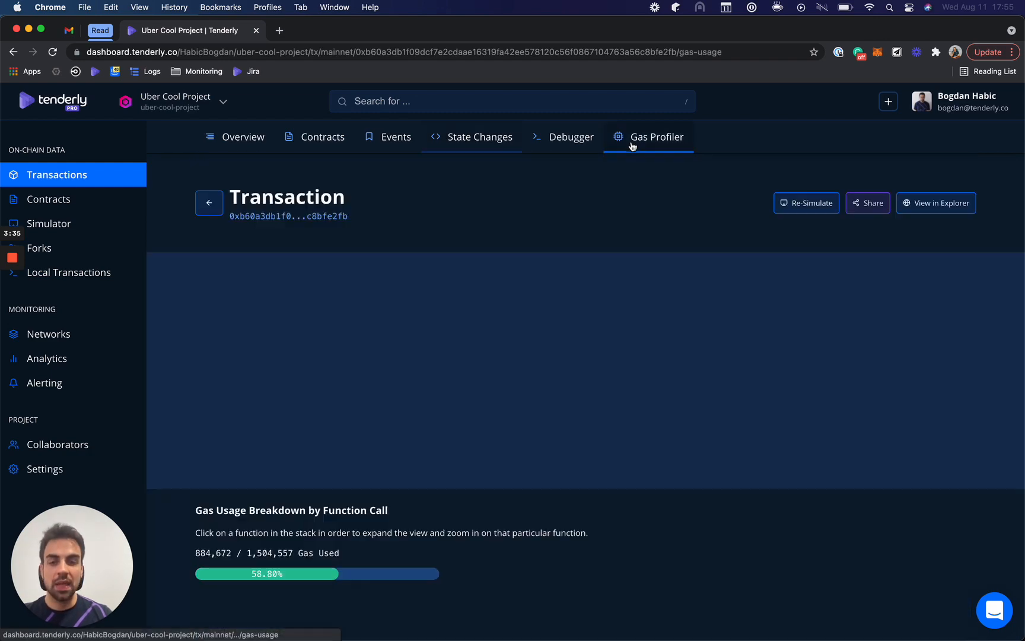
left_click(655, 136)
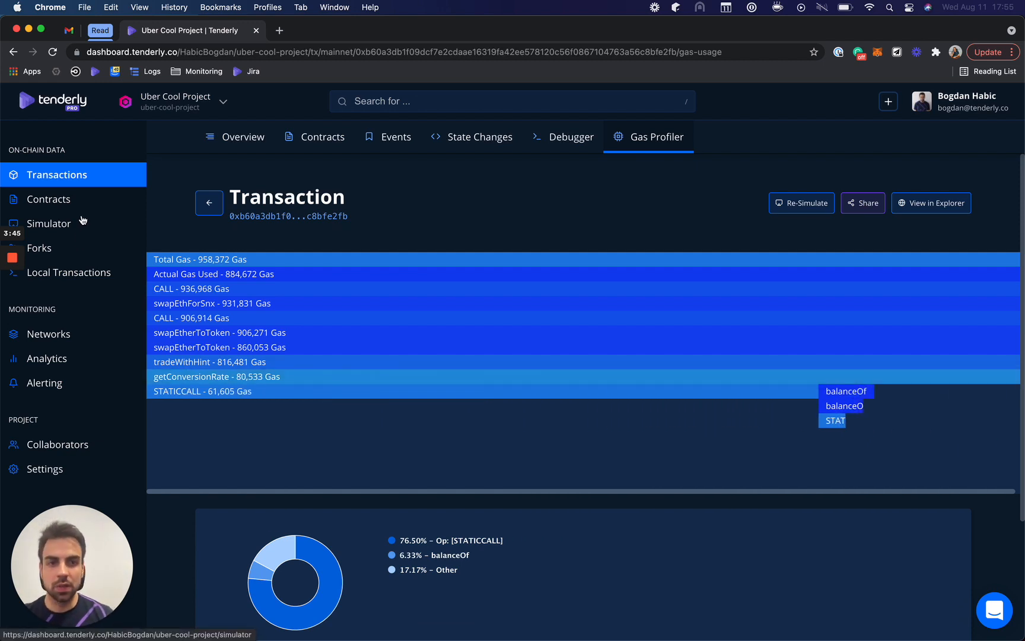
Step: Re-simulate the xSNXAdminProxy transaction at block 13004437 and view the successful result
left_click(801, 203)
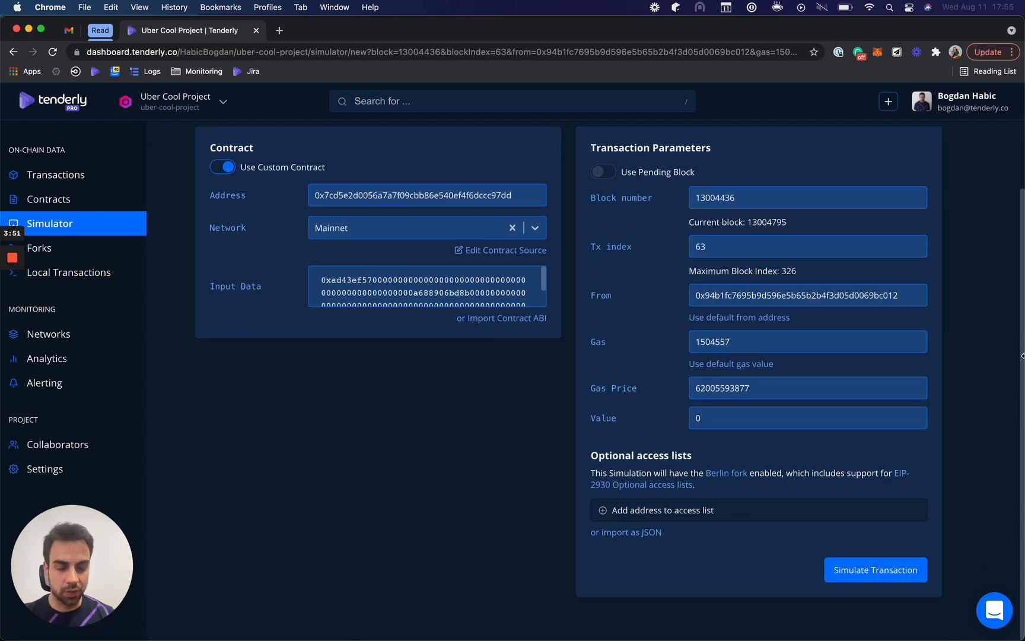
mouse_move(814, 172)
type("13004437")
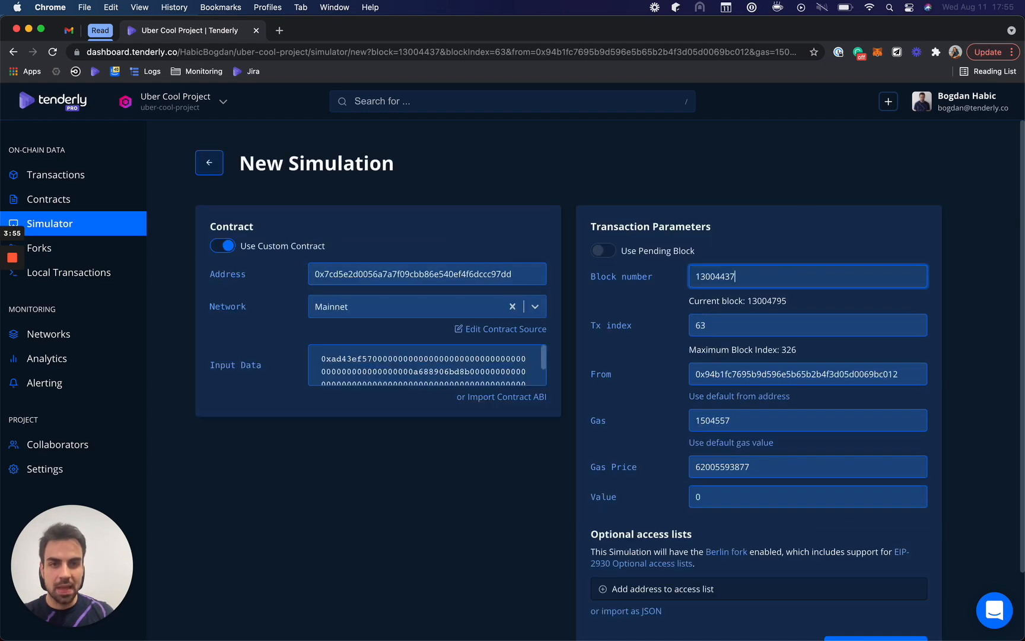
scroll("down", 3)
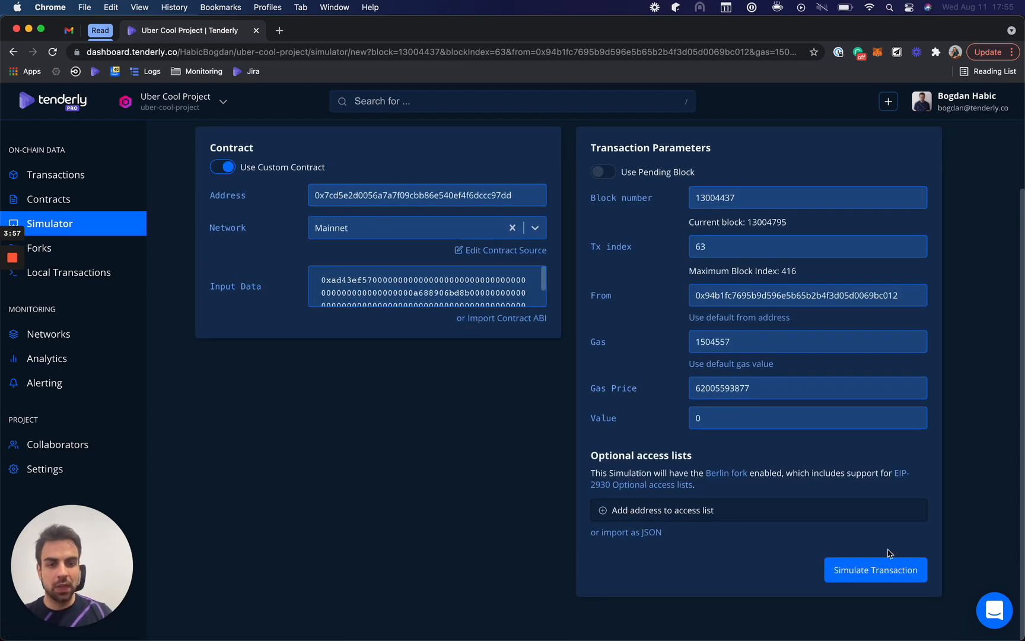
left_click(875, 569)
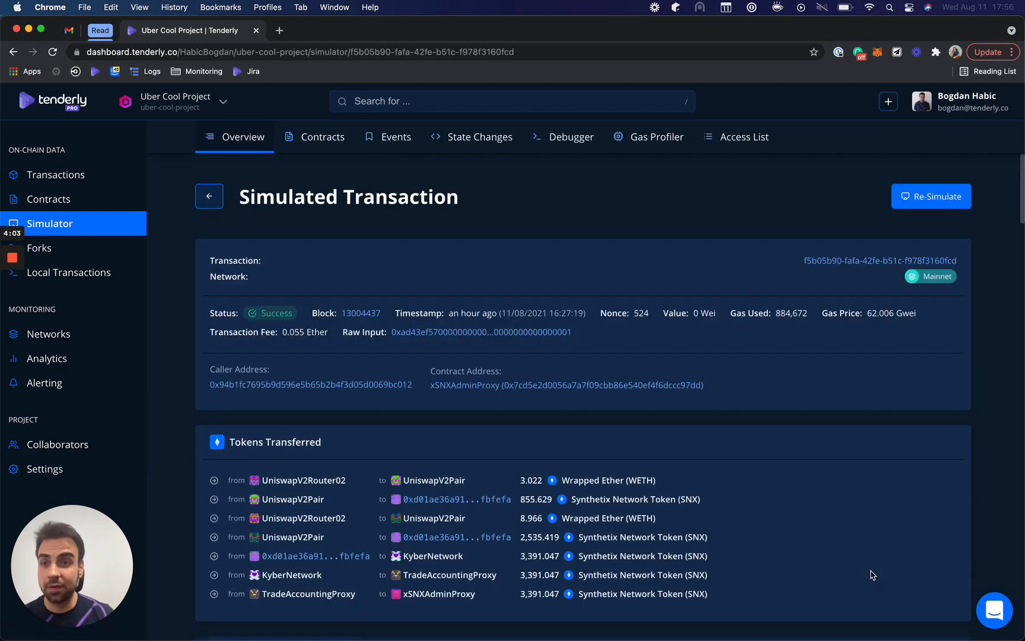
Step: Start a new Dai transferFrom simulation with zero-address source, destination, and wad 200
left_click(208, 196)
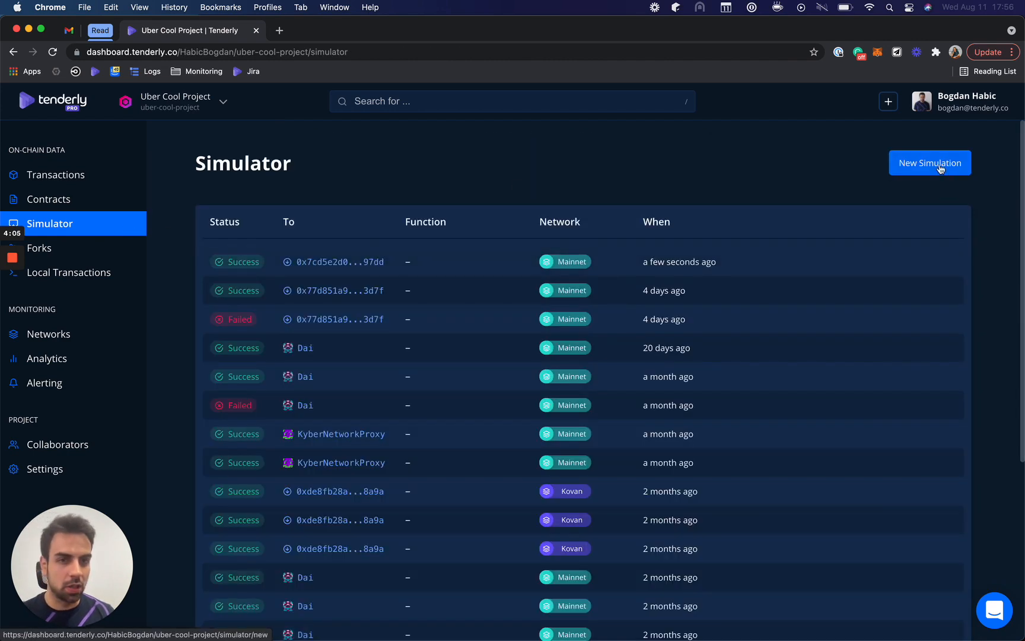
left_click(928, 162)
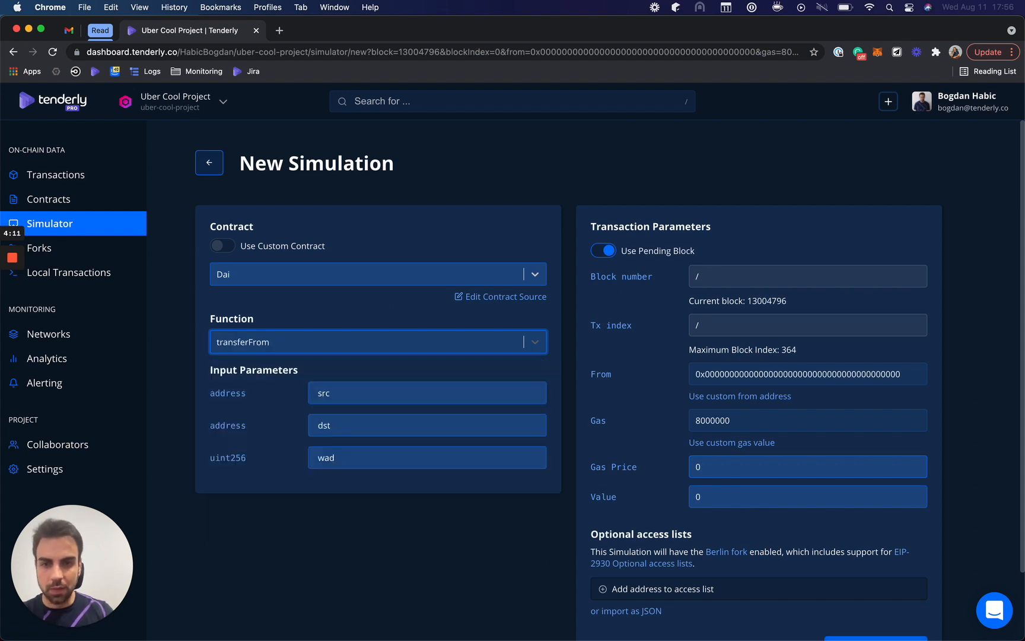
type("0")
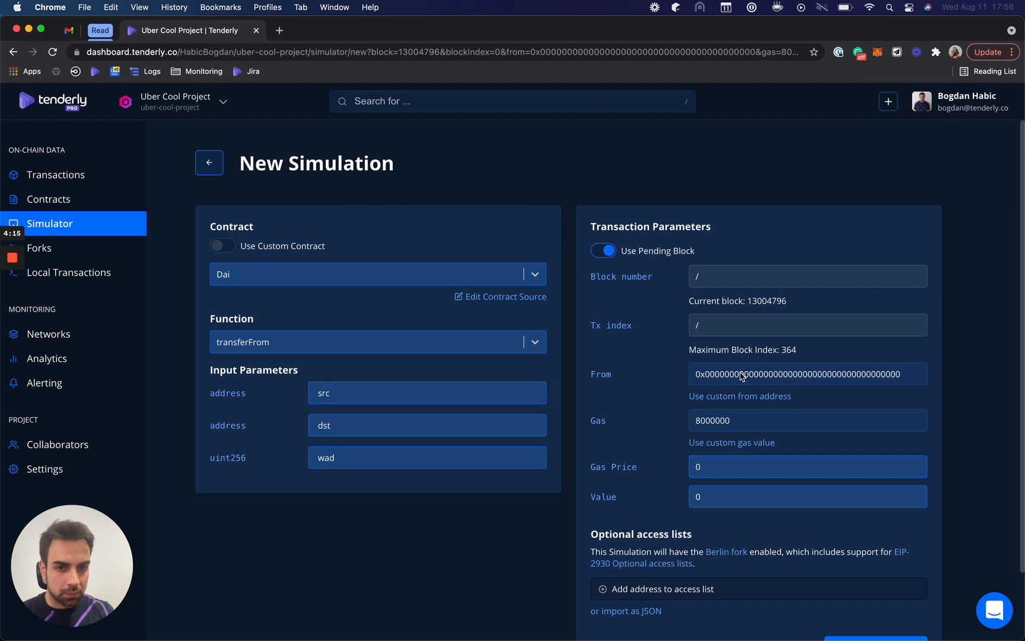
left_click(427, 424)
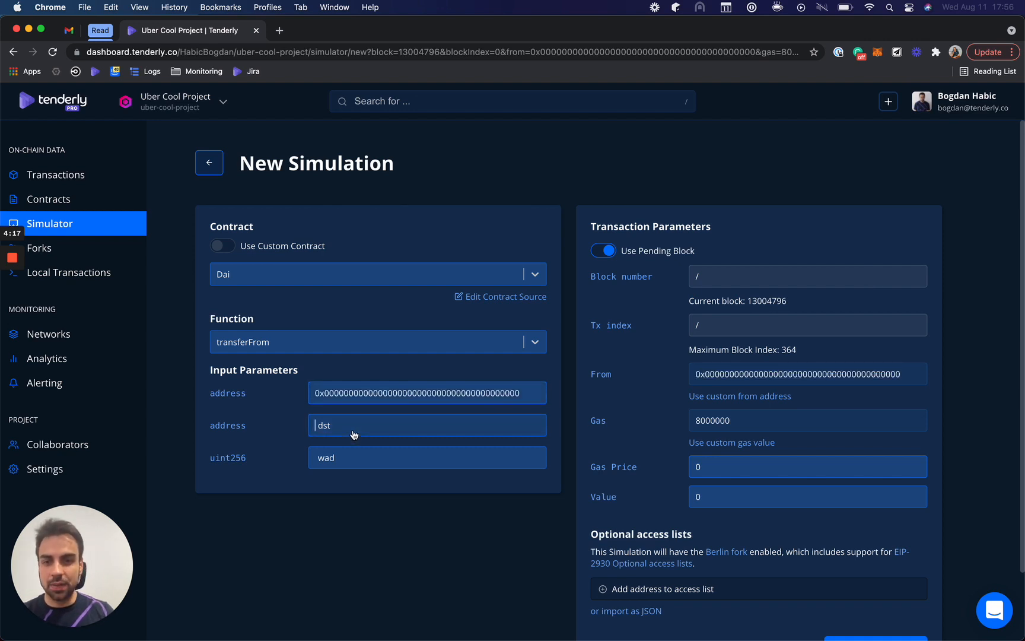
type("200")
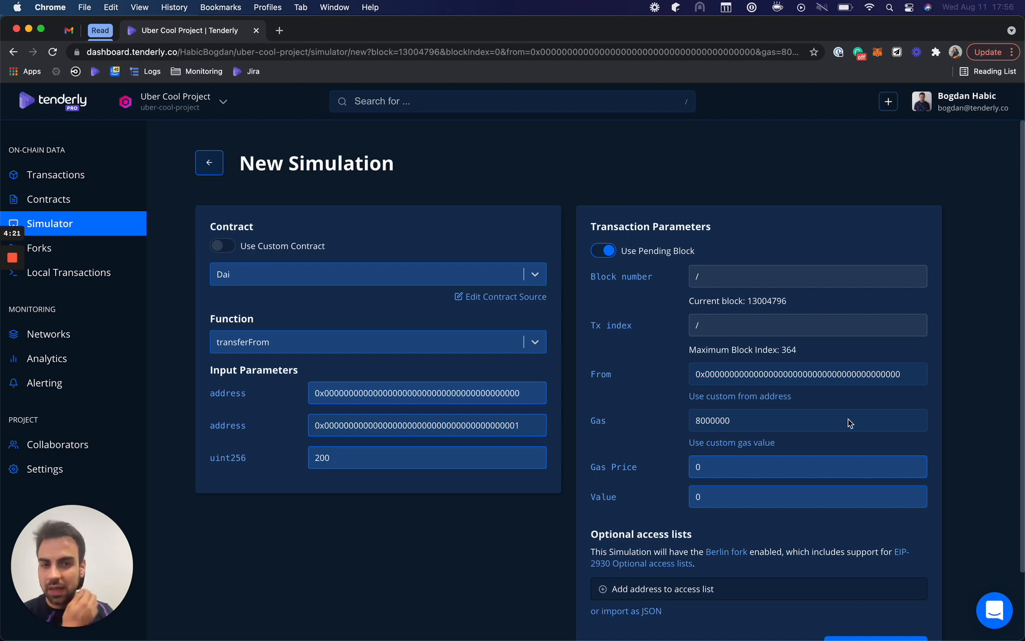
scroll("down", 3)
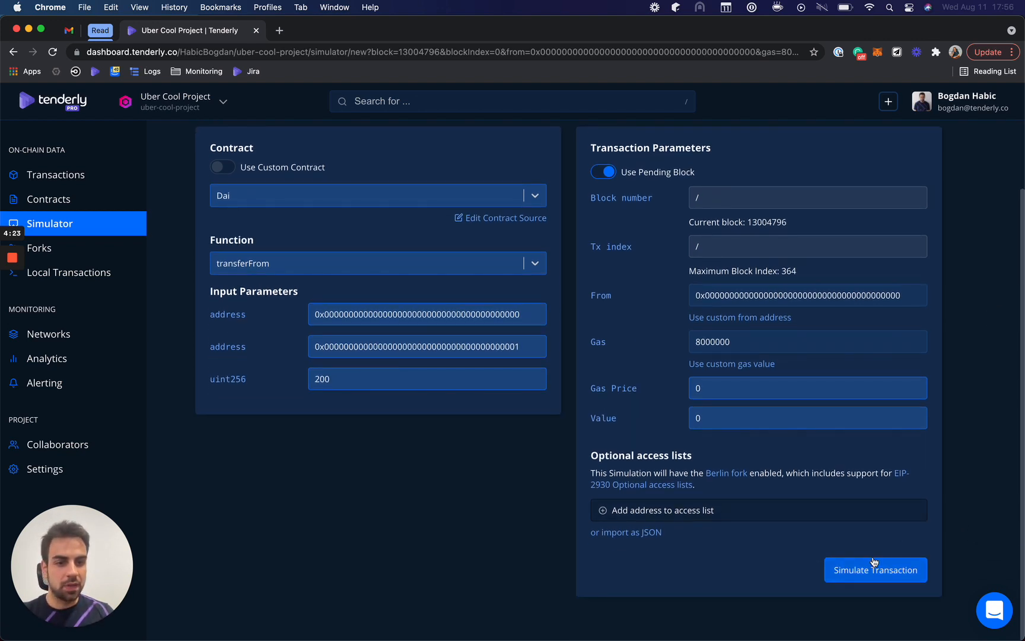
mouse_move(875, 570)
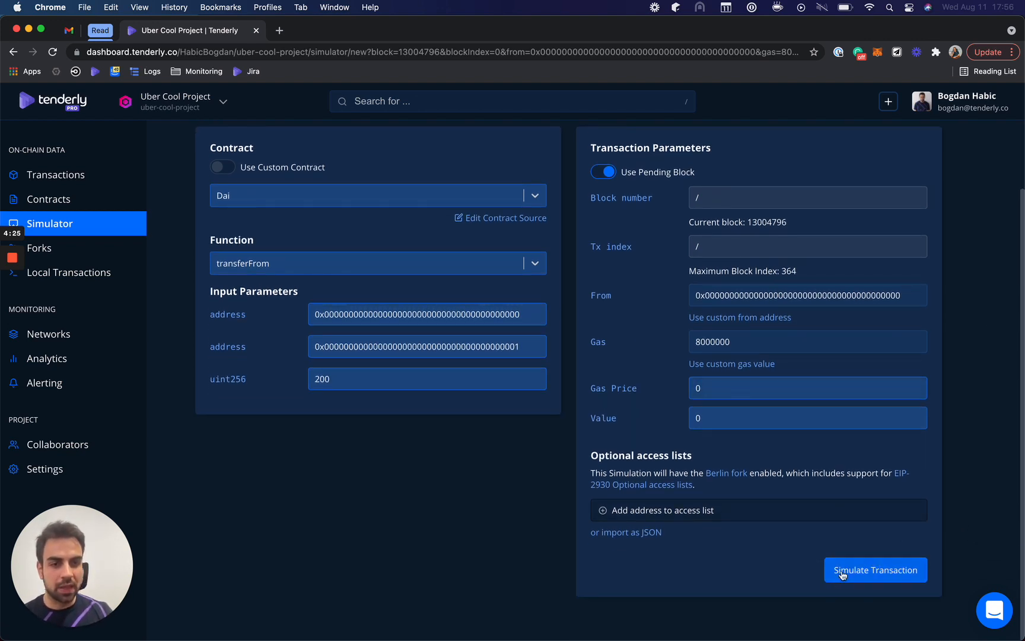
Step: Run the Dai transferFrom simulation and scroll through its overview and execution trace
left_click(874, 569)
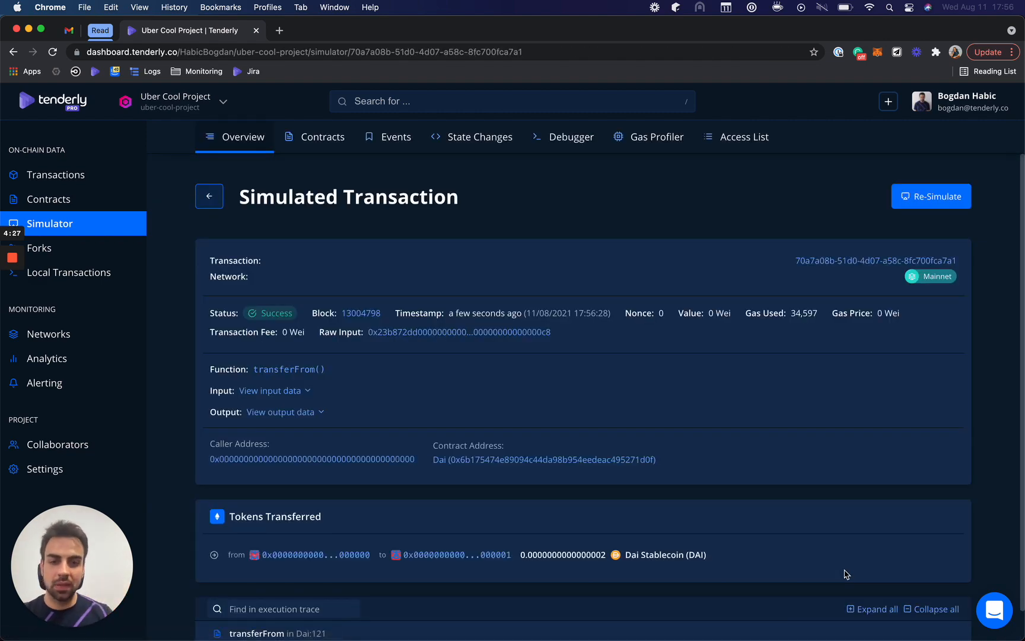
scroll("down", 3)
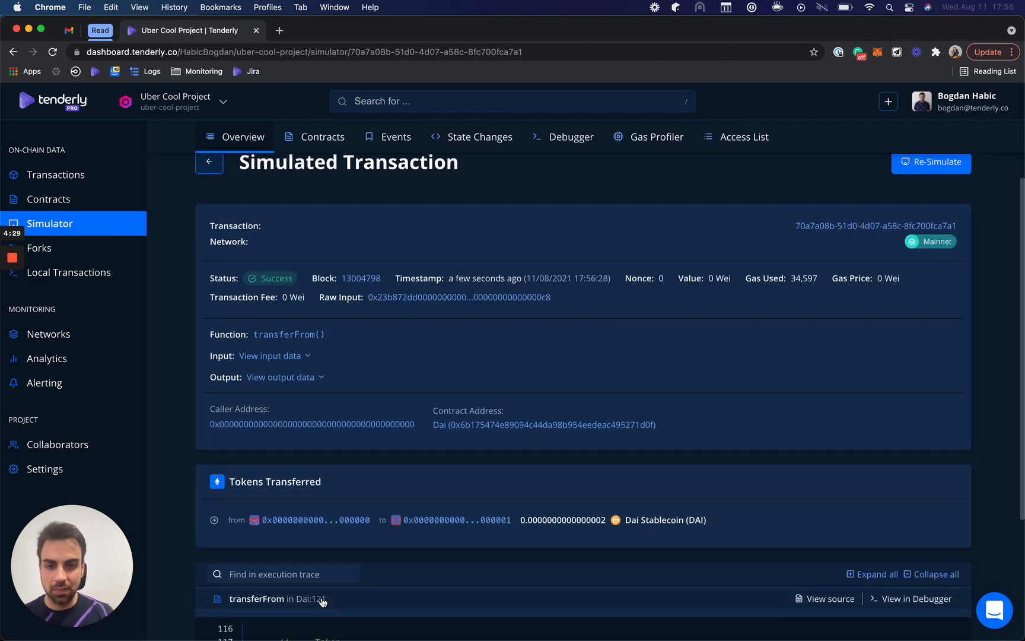
scroll("down", 3)
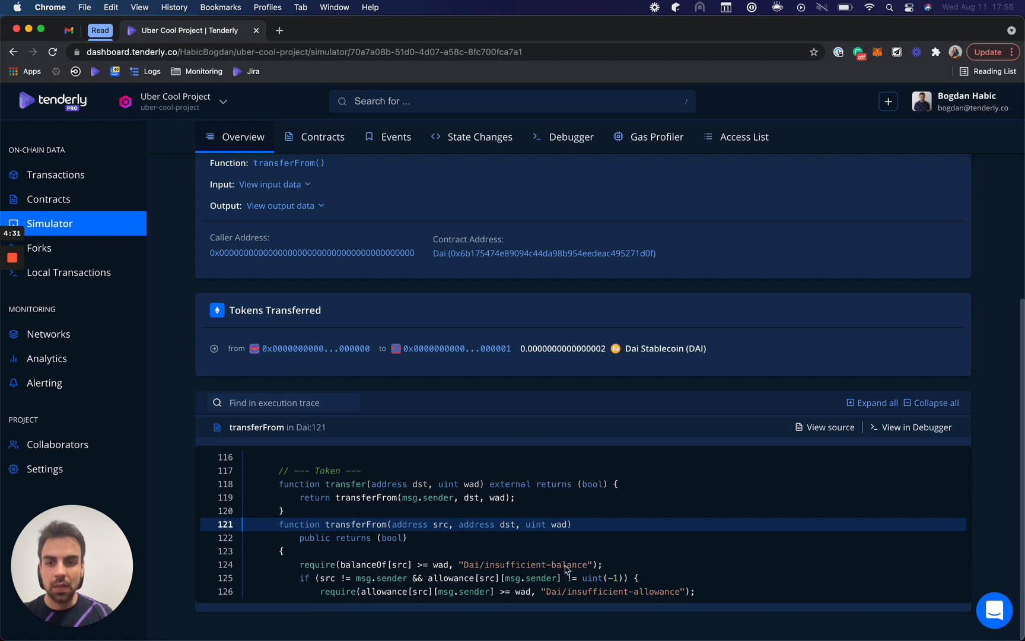
mouse_move(495, 303)
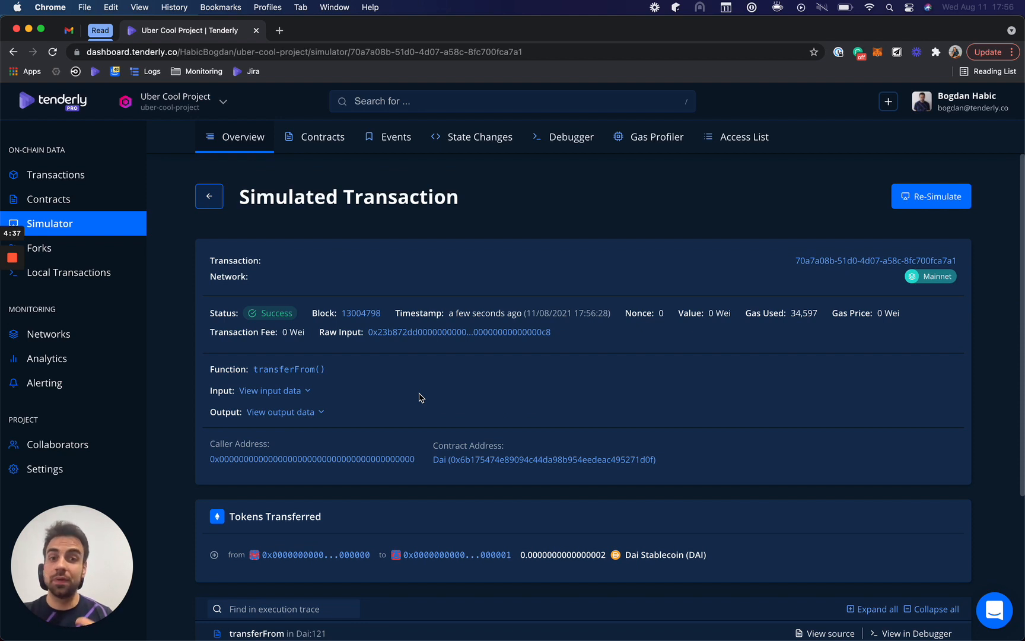
mouse_move(104, 258)
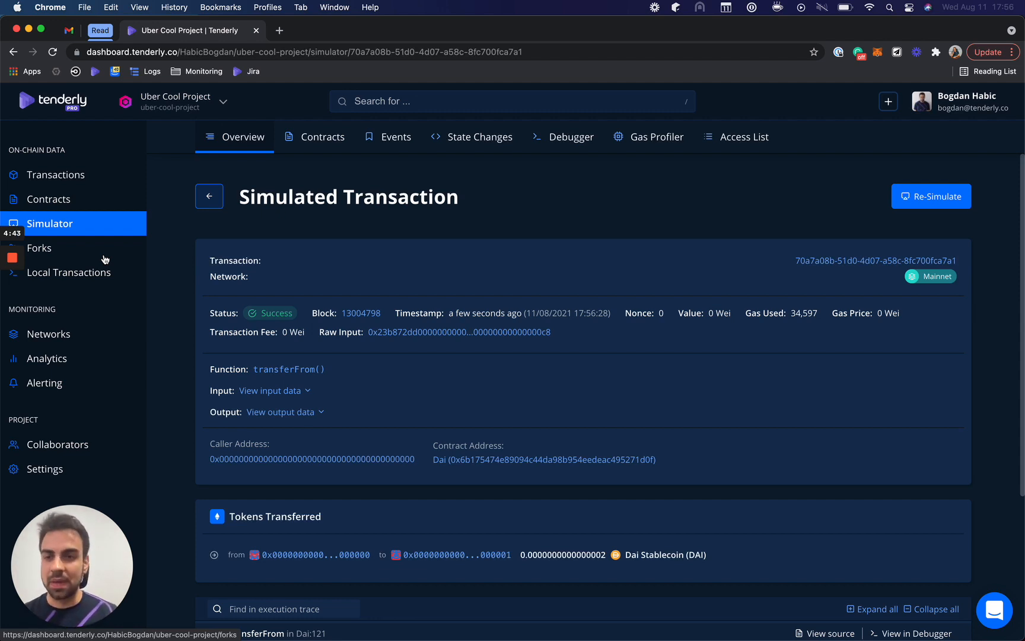
Step: Visit the Forks and Transactions pages, ending on the Alerting rules list
left_click(39, 248)
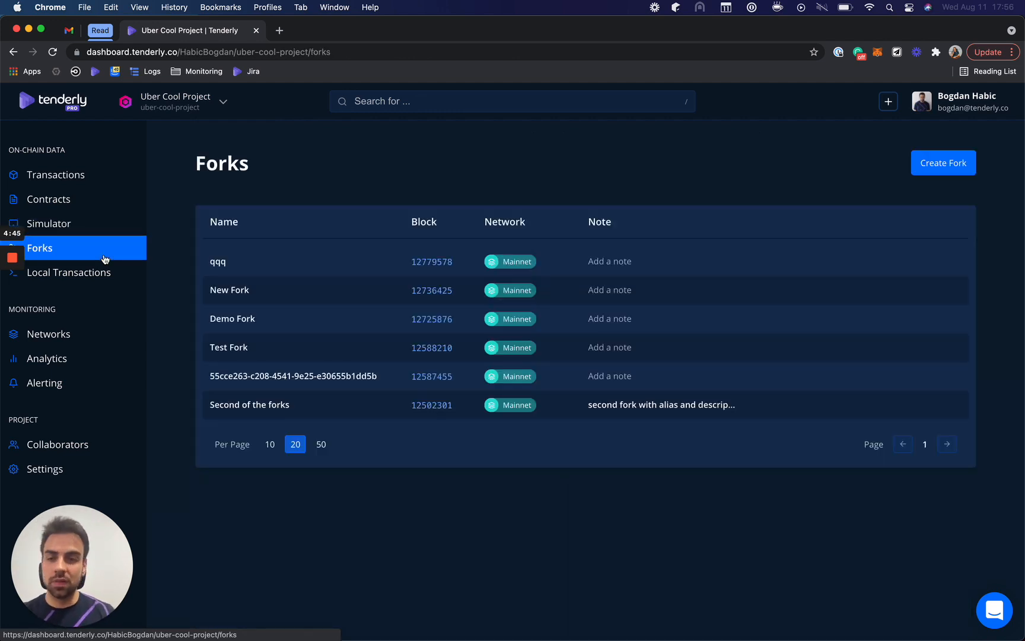
left_click(57, 175)
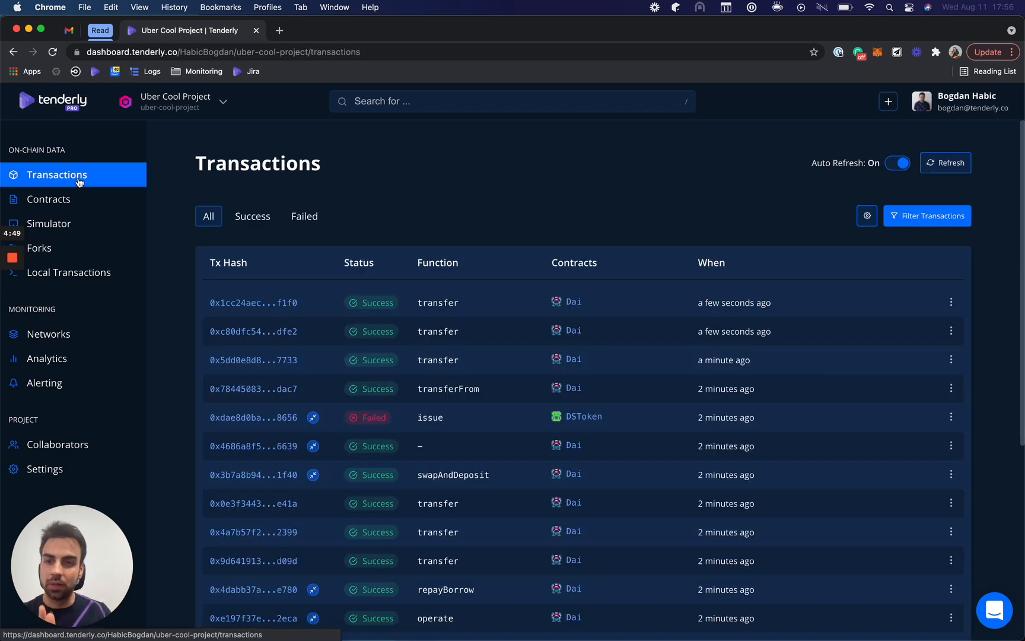
left_click(45, 382)
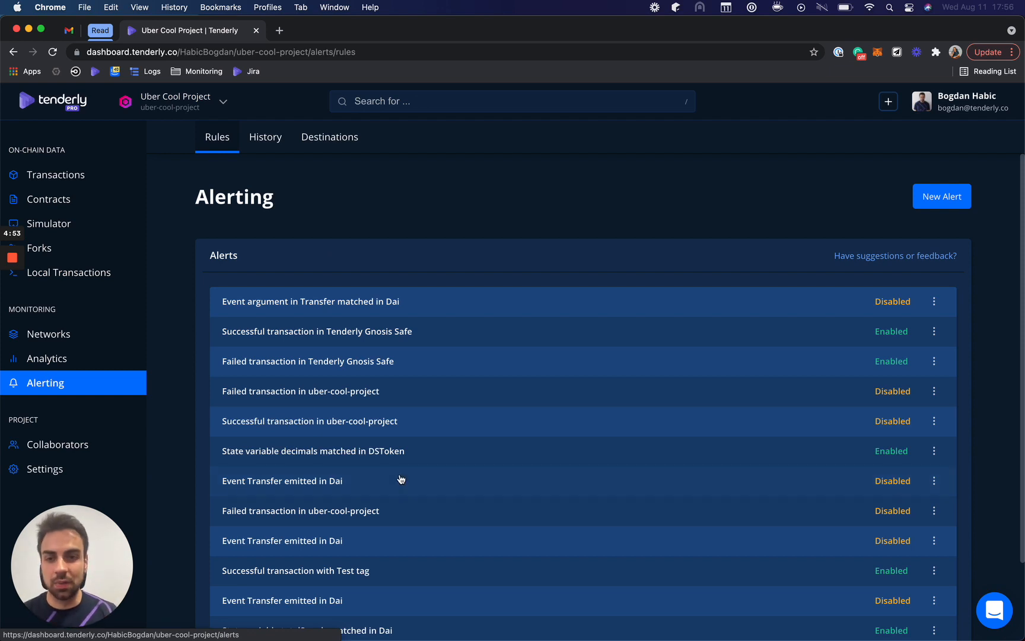
Step: Start a new alert and pick Function Call from the trigger types
left_click(941, 196)
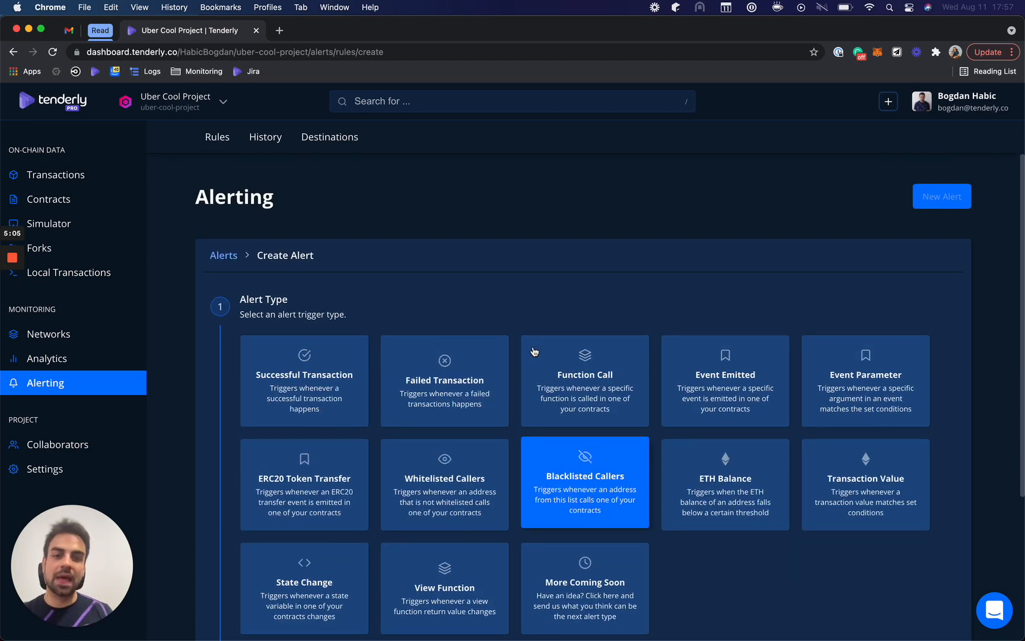
left_click(584, 380)
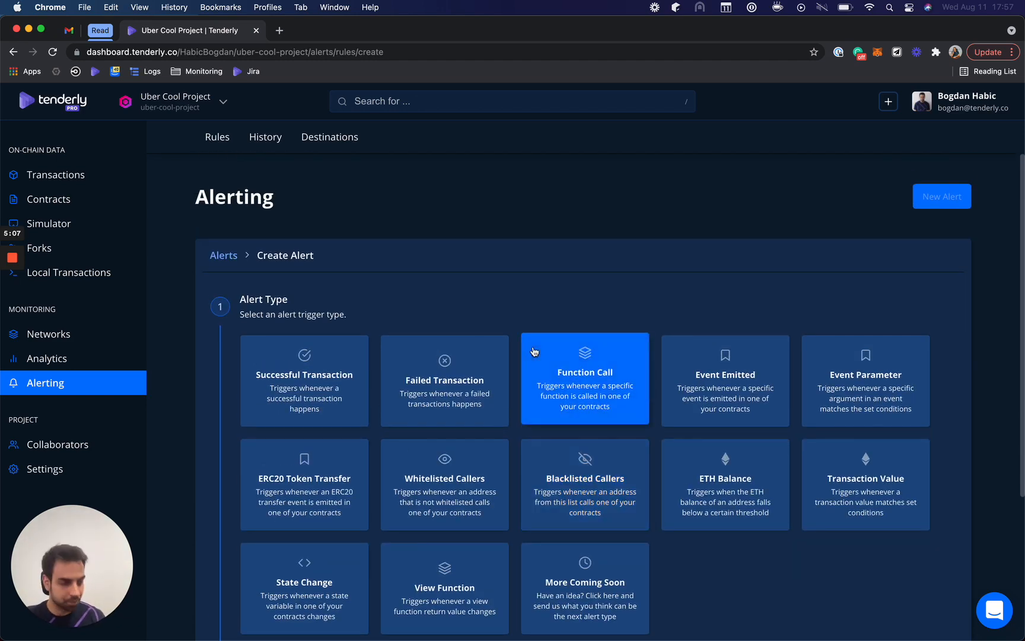